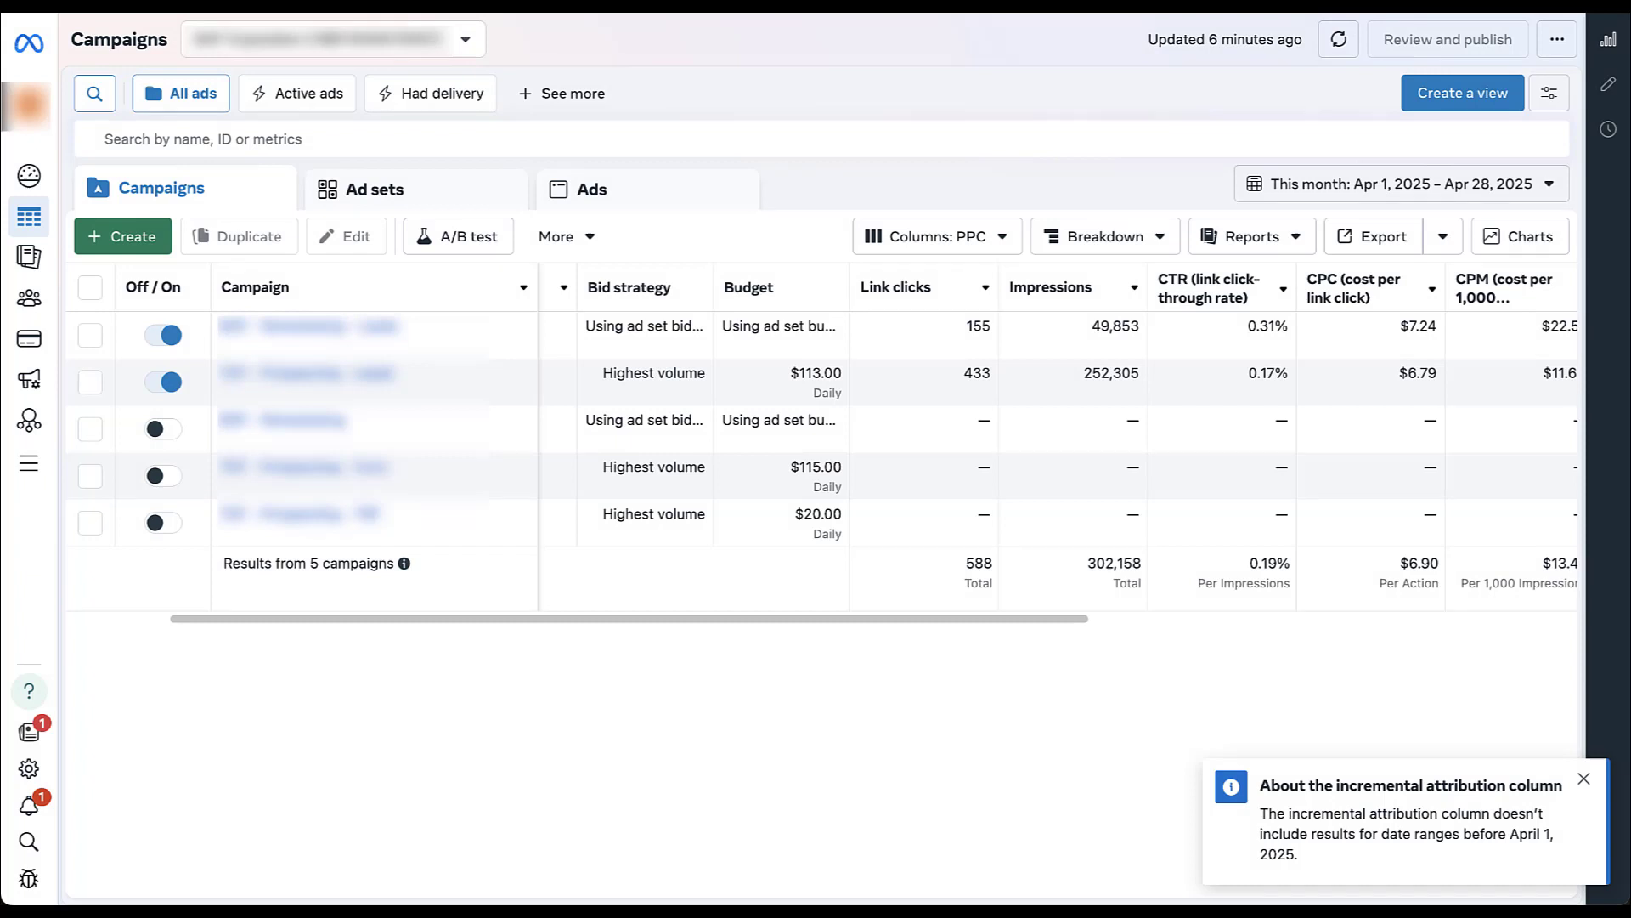
Step: Create a draft Leads-objective campaign using the manual leads setup instead of tailored
{"action": "left_click", "coordinate": [121, 235]}
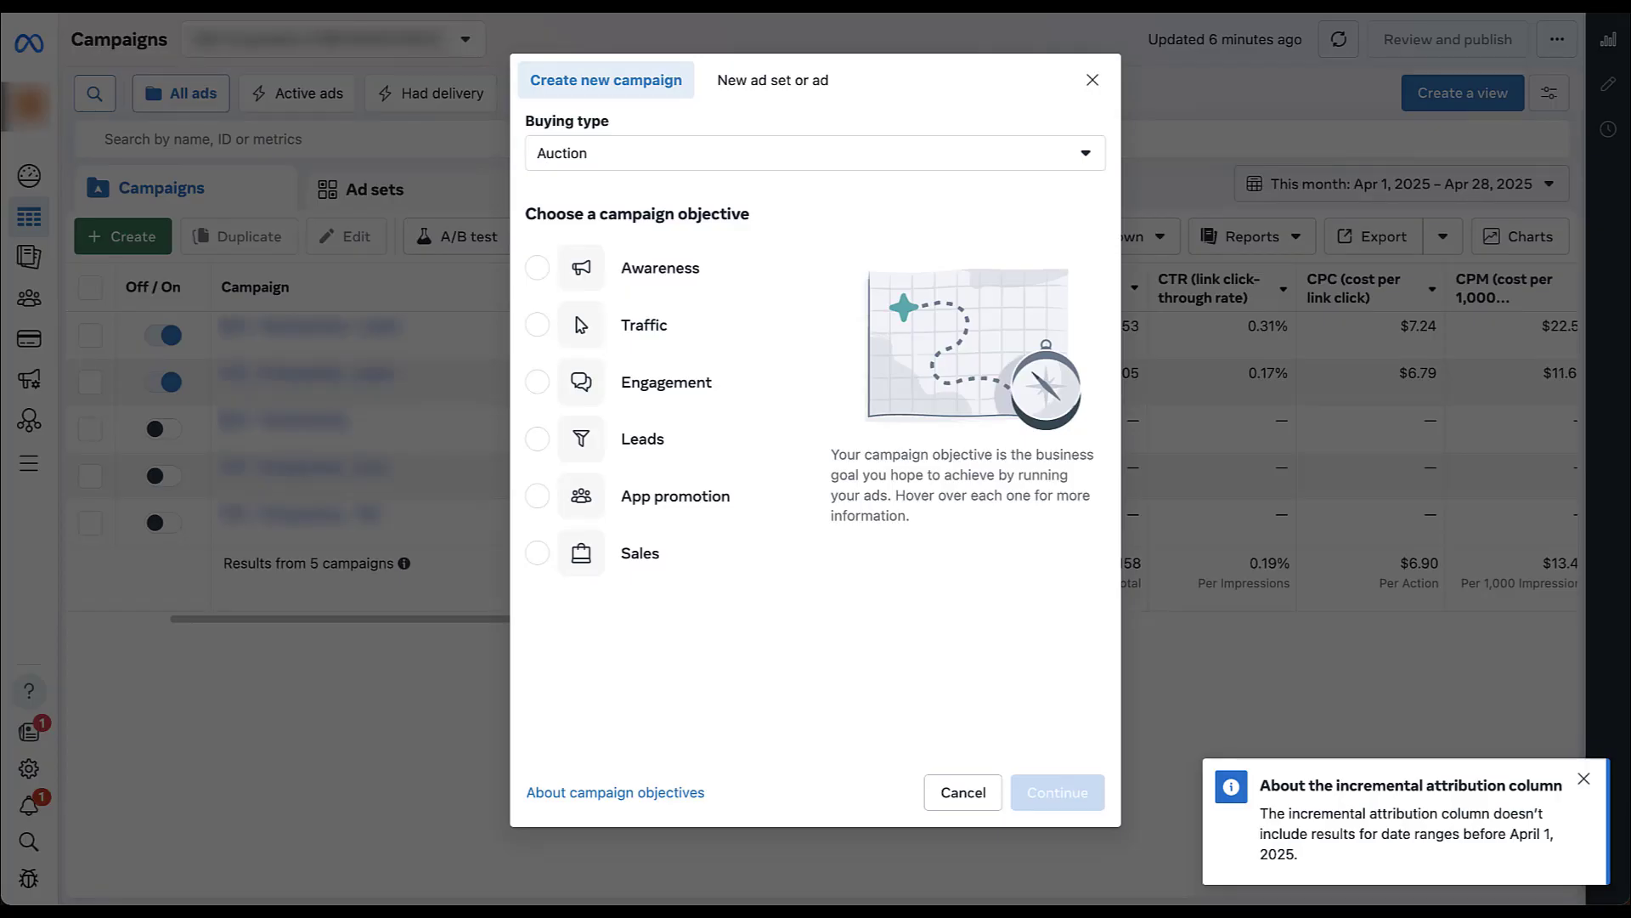
{"action": "mouse_move", "coordinate": [666, 382]}
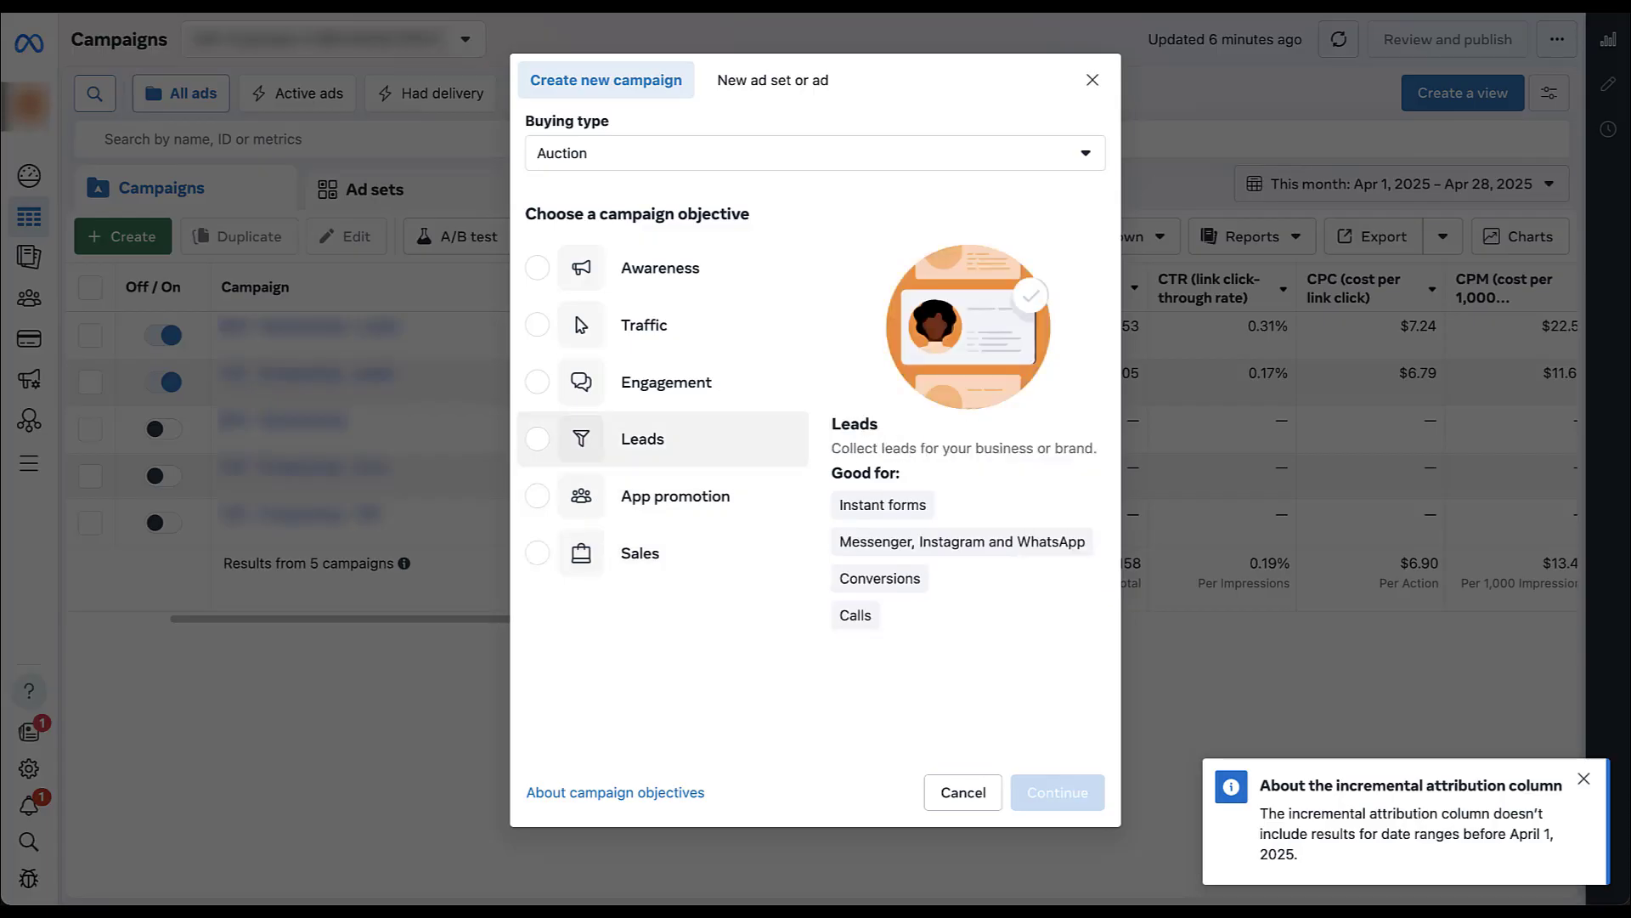
{"action": "left_click", "coordinate": [538, 439]}
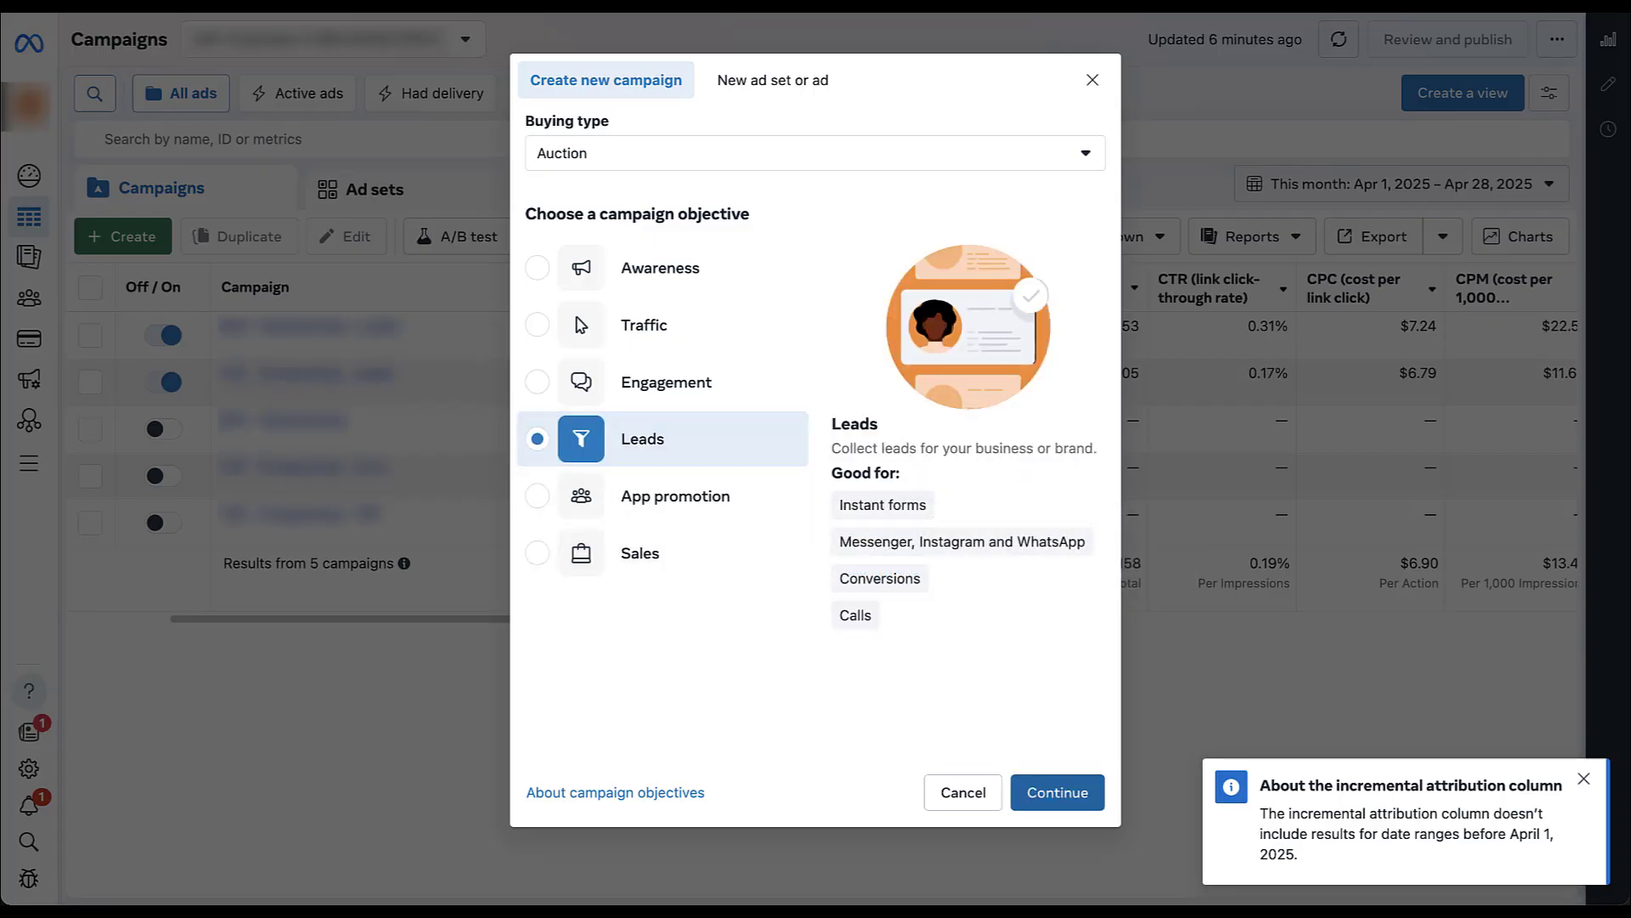
{"action": "left_click", "coordinate": [1056, 792]}
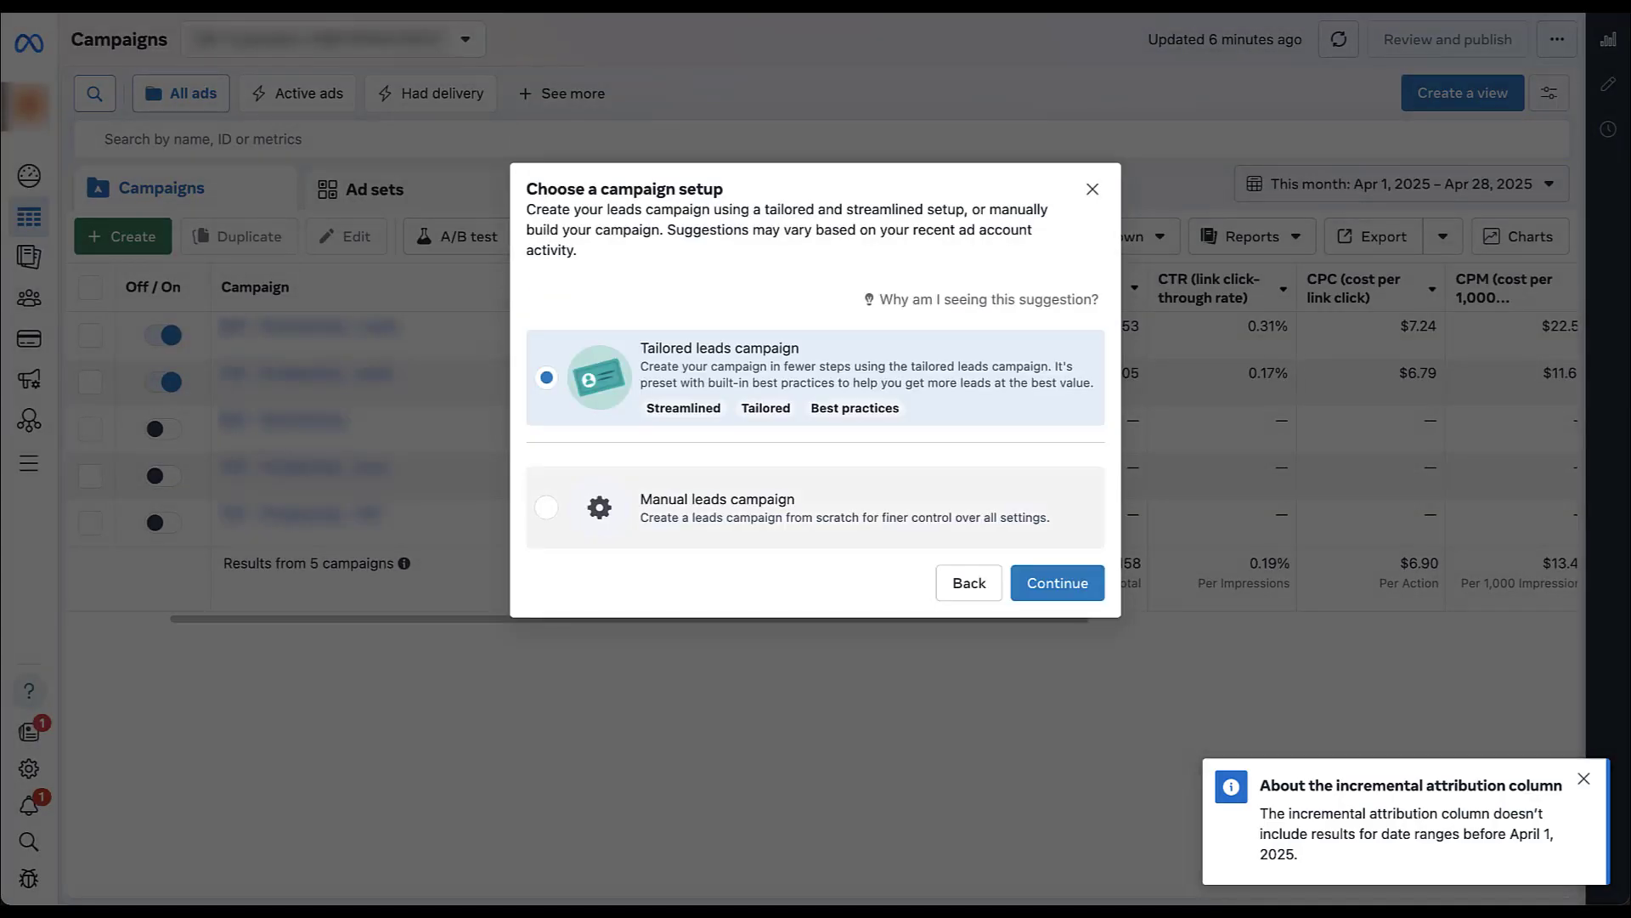
{"action": "left_click", "coordinate": [546, 508]}
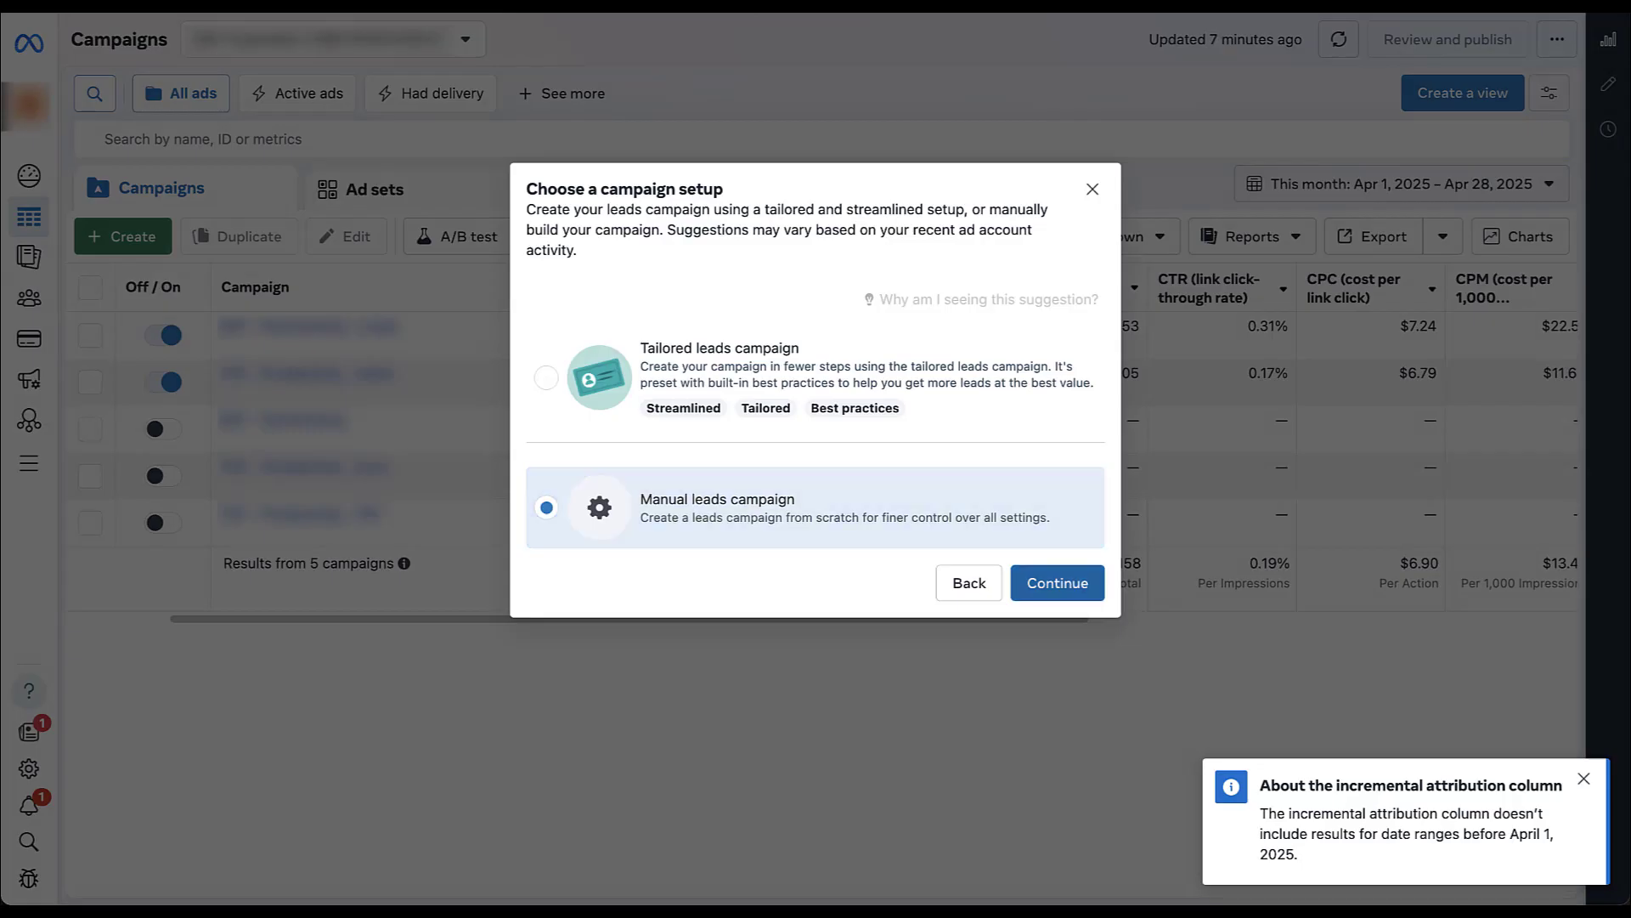
{"action": "left_click", "coordinate": [1056, 583]}
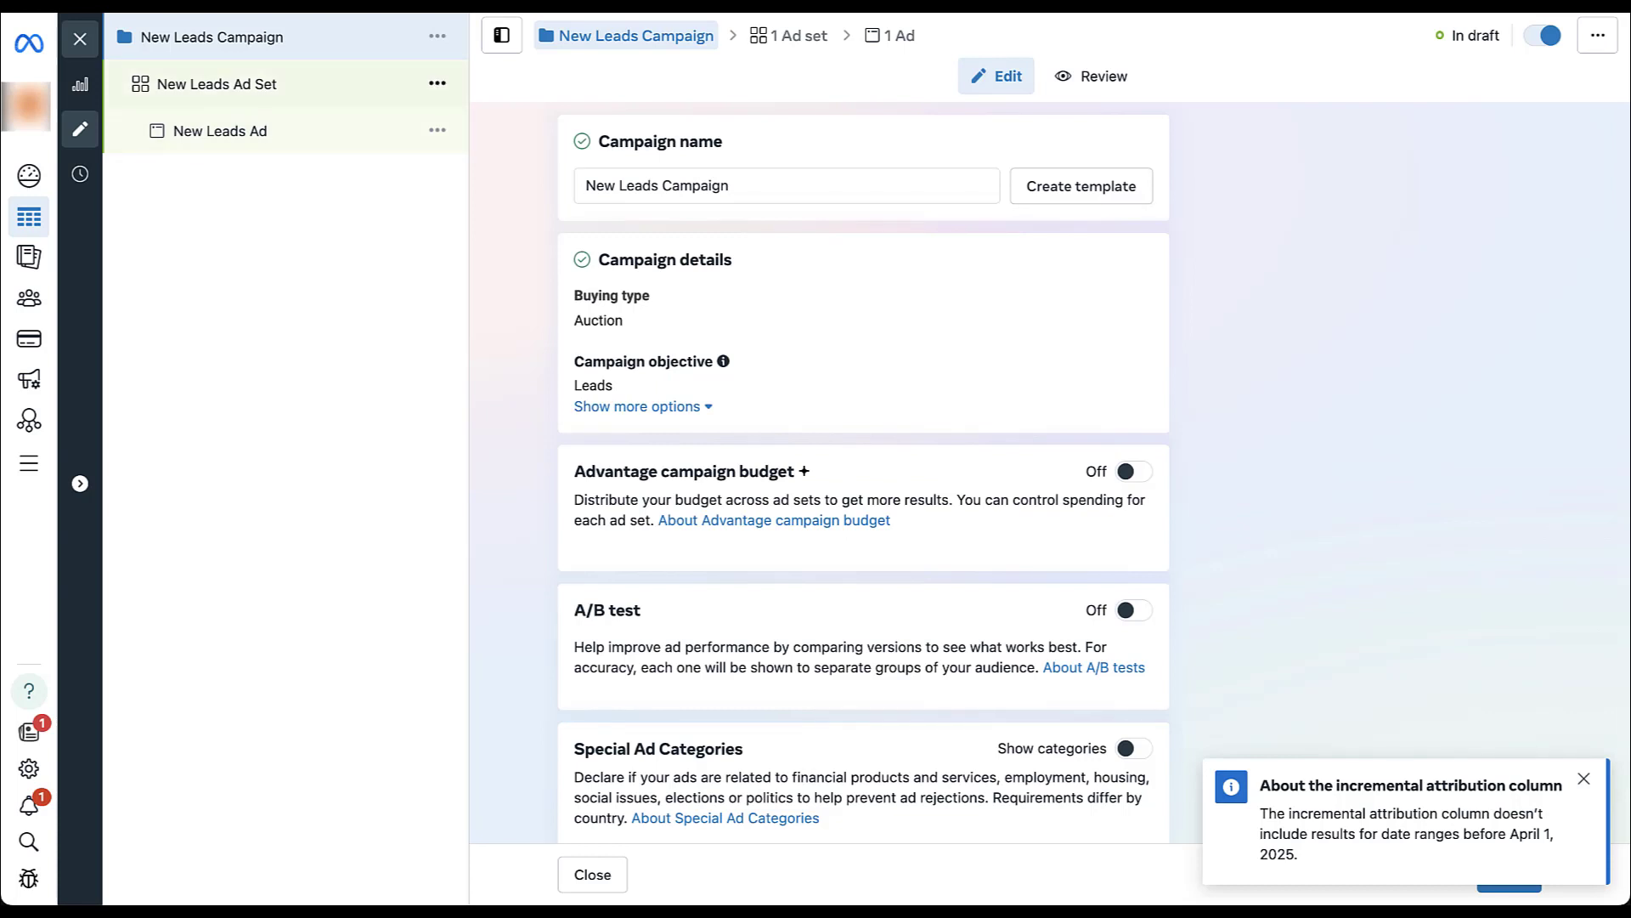
Step: Set the New Leads Ad Set's conversion location to Website
{"action": "left_click", "coordinate": [215, 84]}
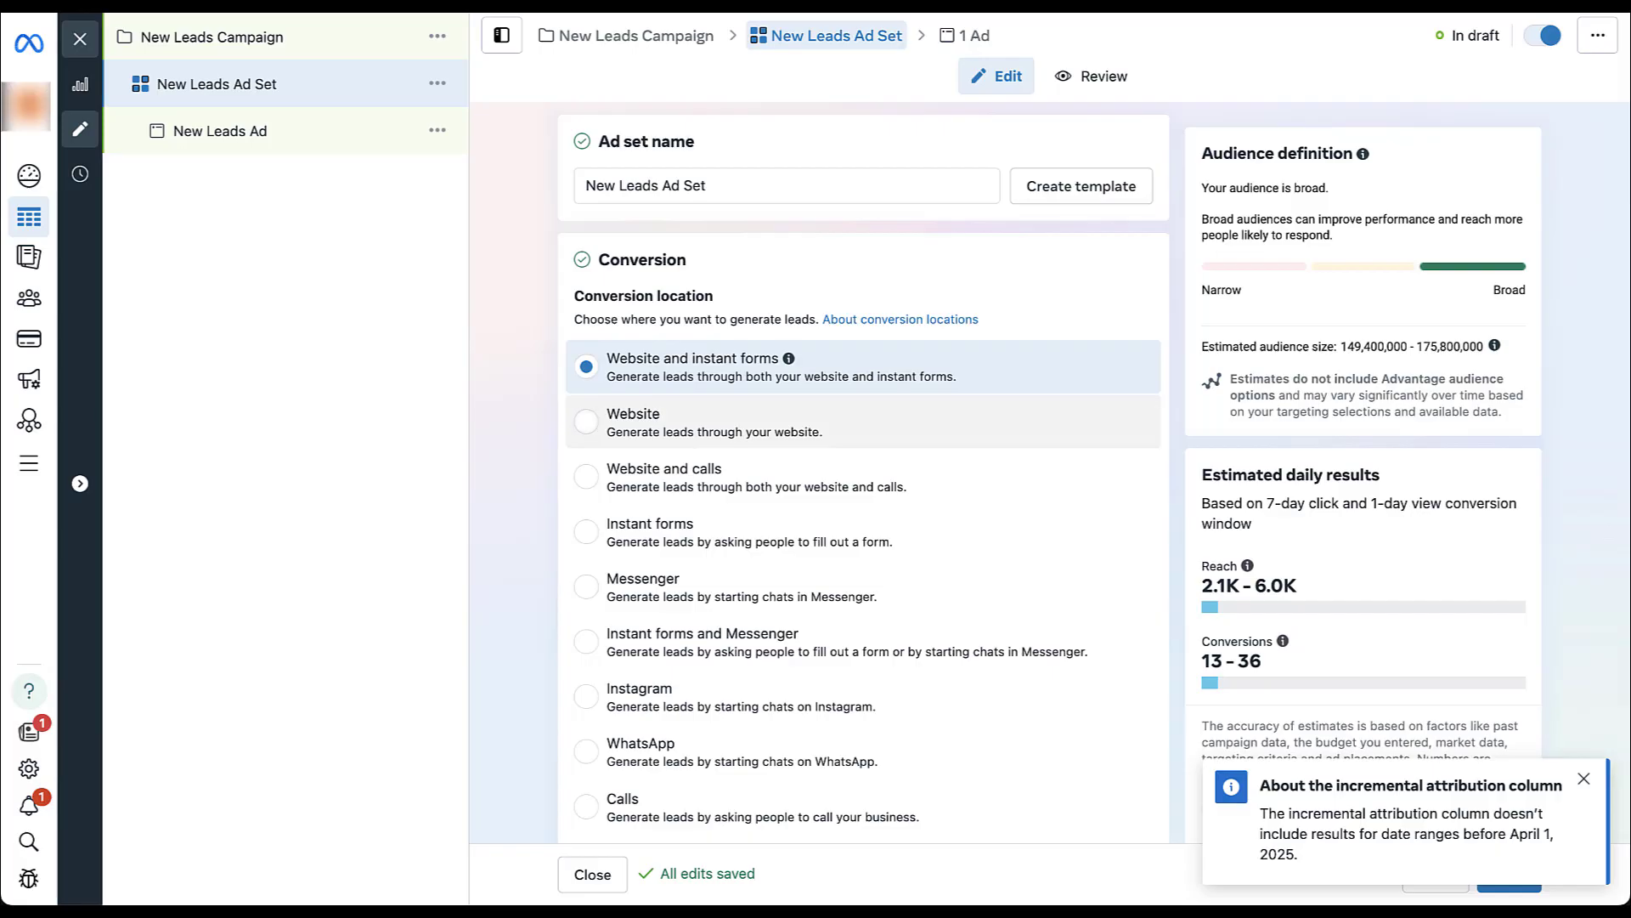
{"action": "left_click", "coordinate": [585, 422]}
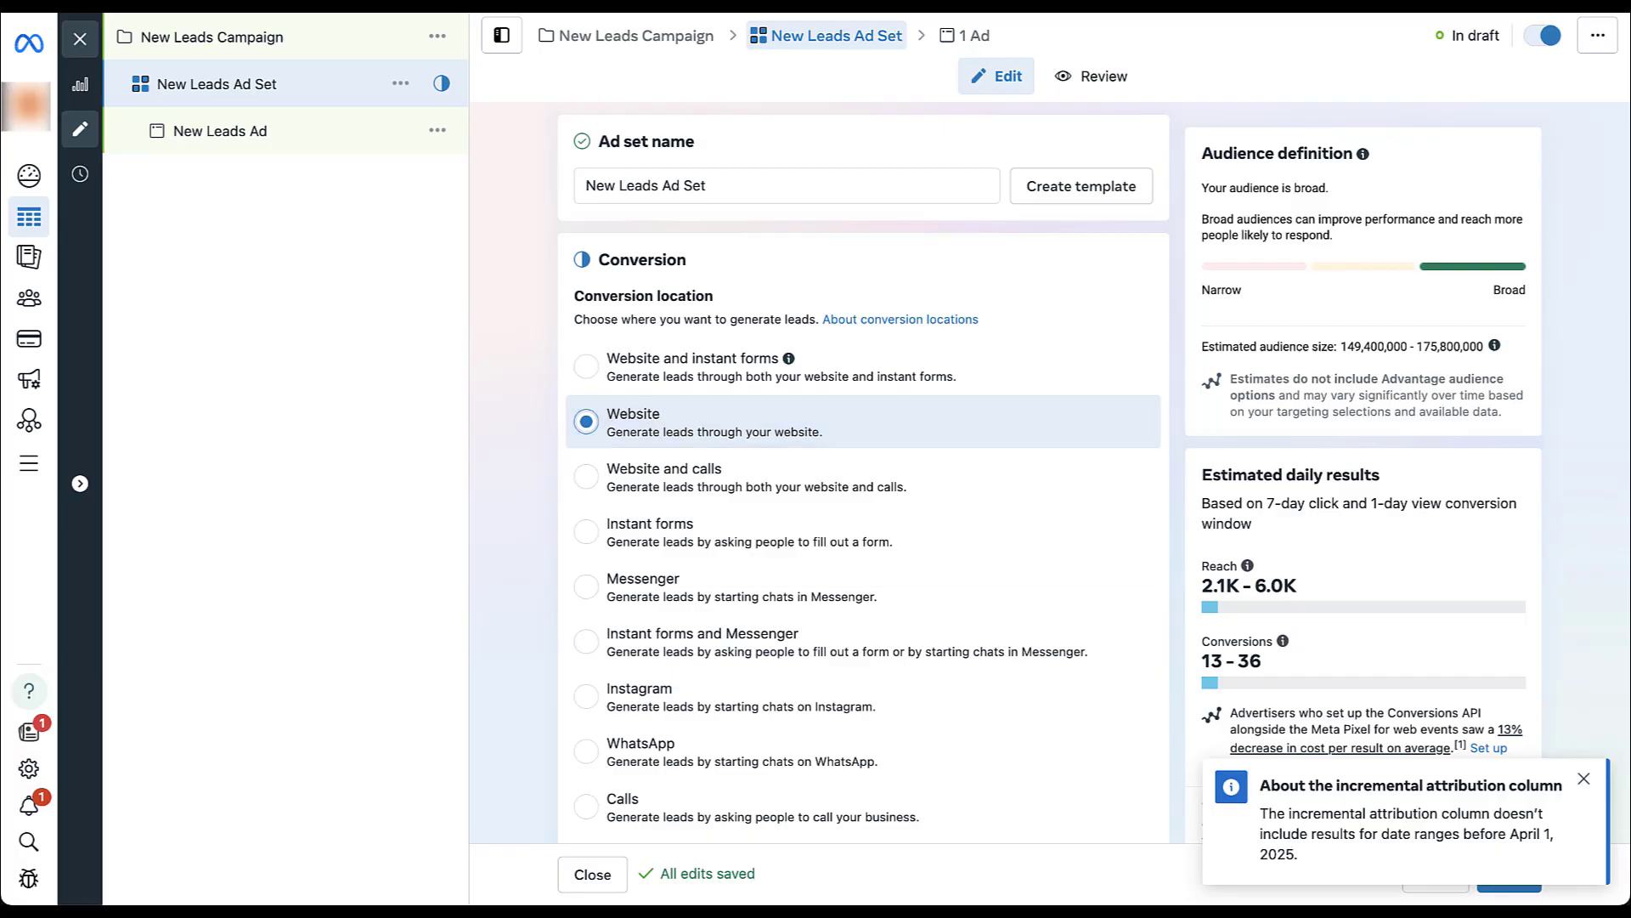
Step: Keep 7-day click and 1-day view windows, and switch attribution to Incremental
{"action": "scroll", "scroll_direction": "down", "scroll_amount": 3}
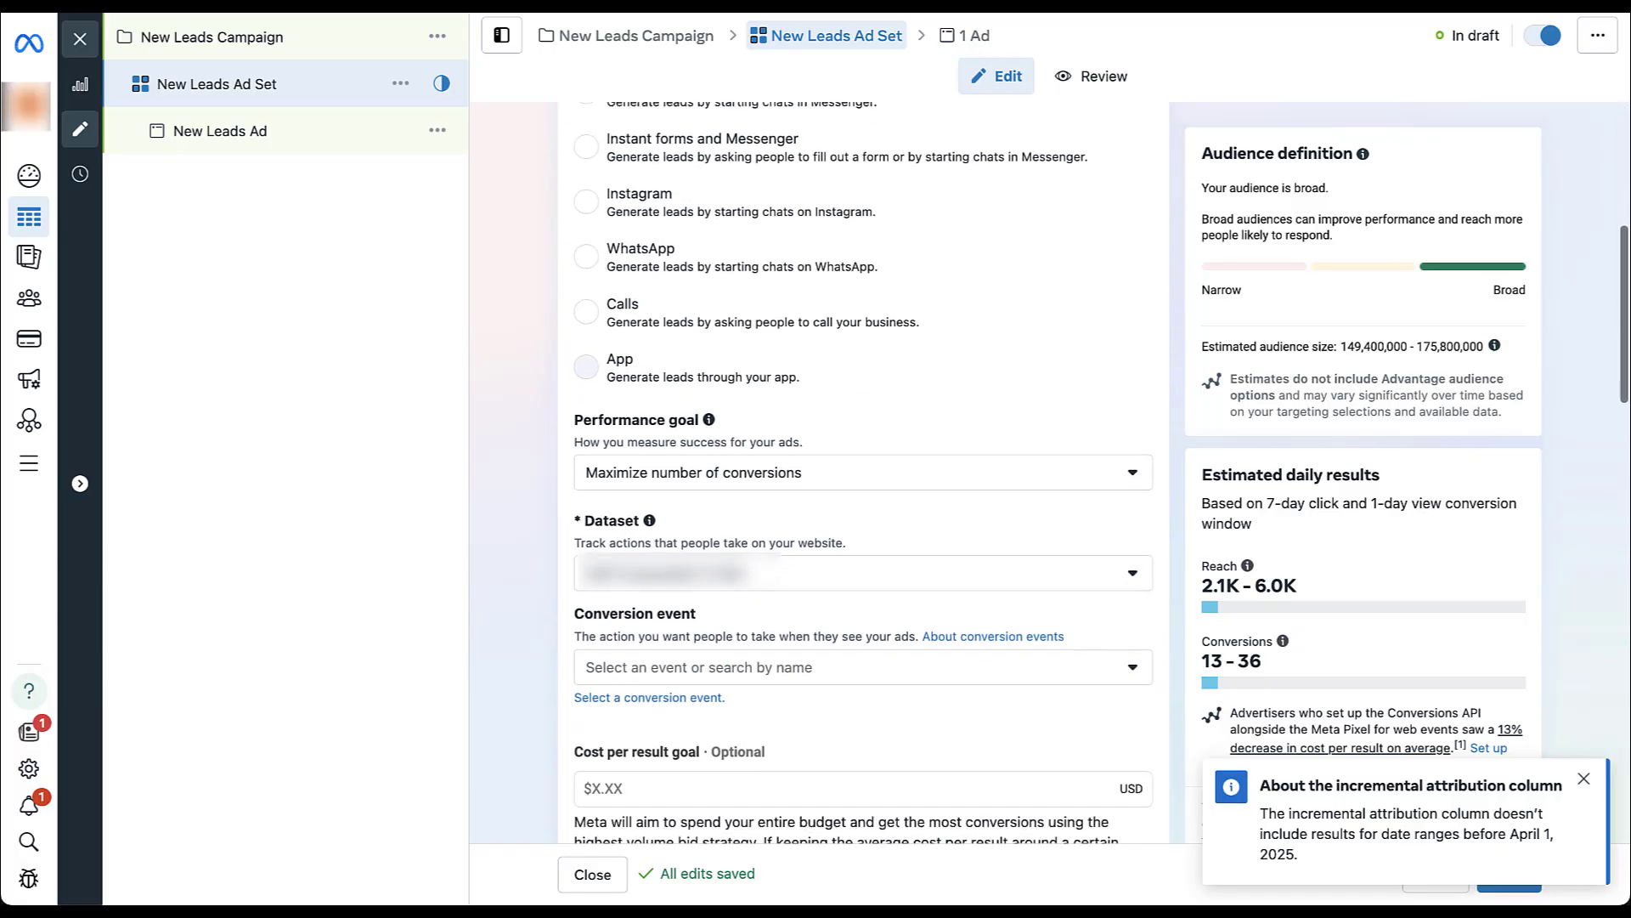
{"action": "scroll", "scroll_direction": "down", "scroll_amount": 3}
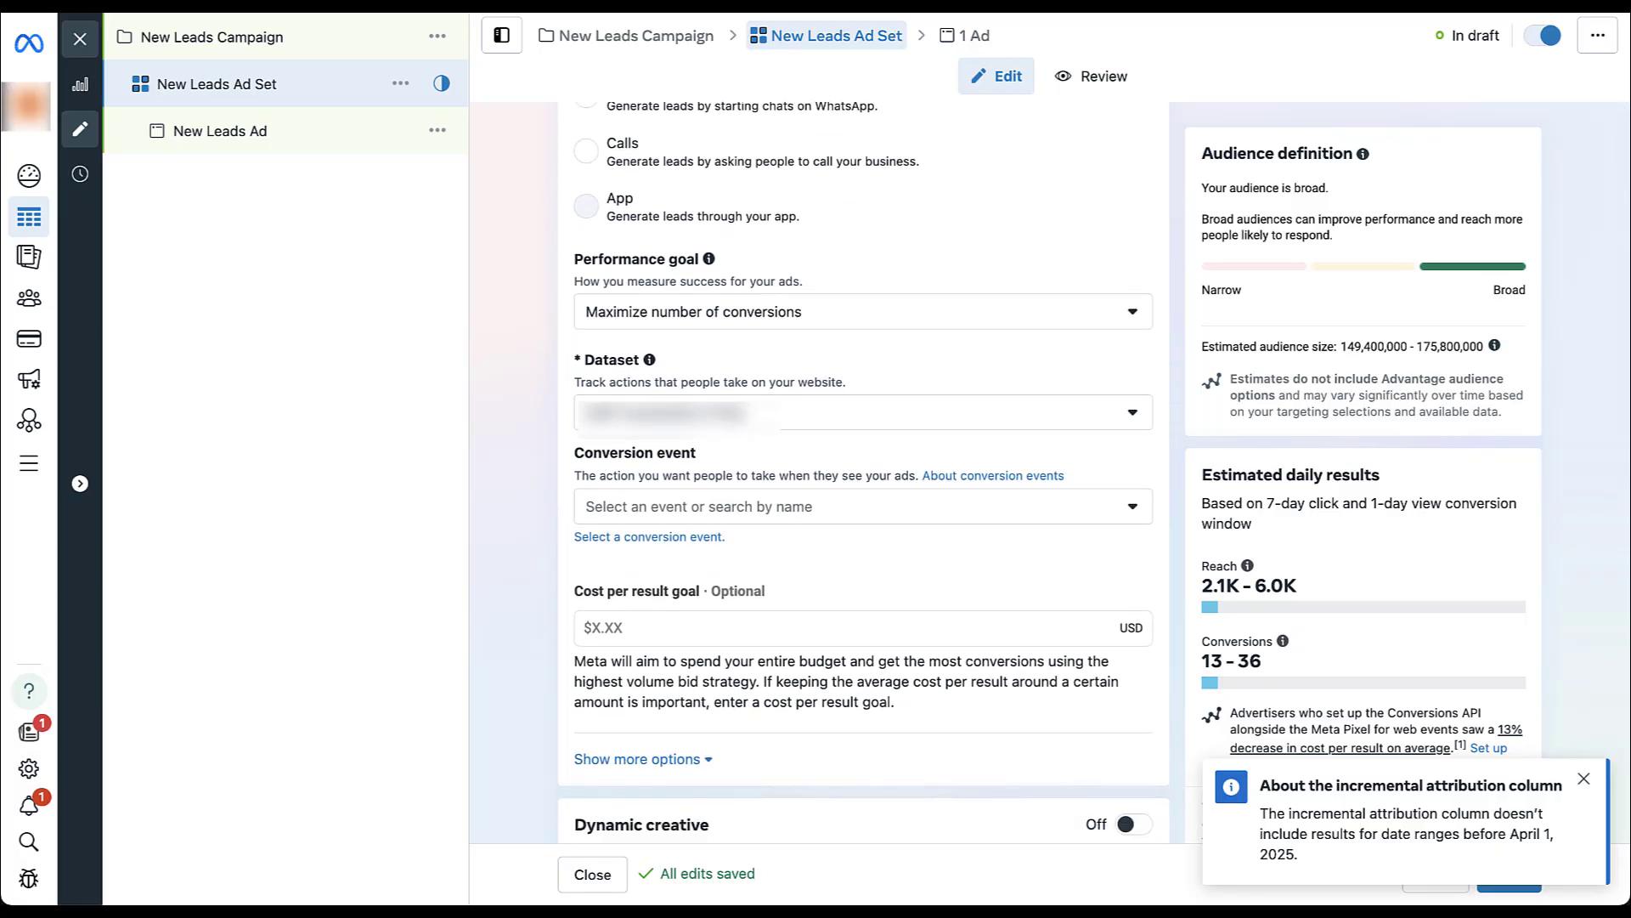
{"action": "scroll", "scroll_direction": "down", "scroll_amount": 3}
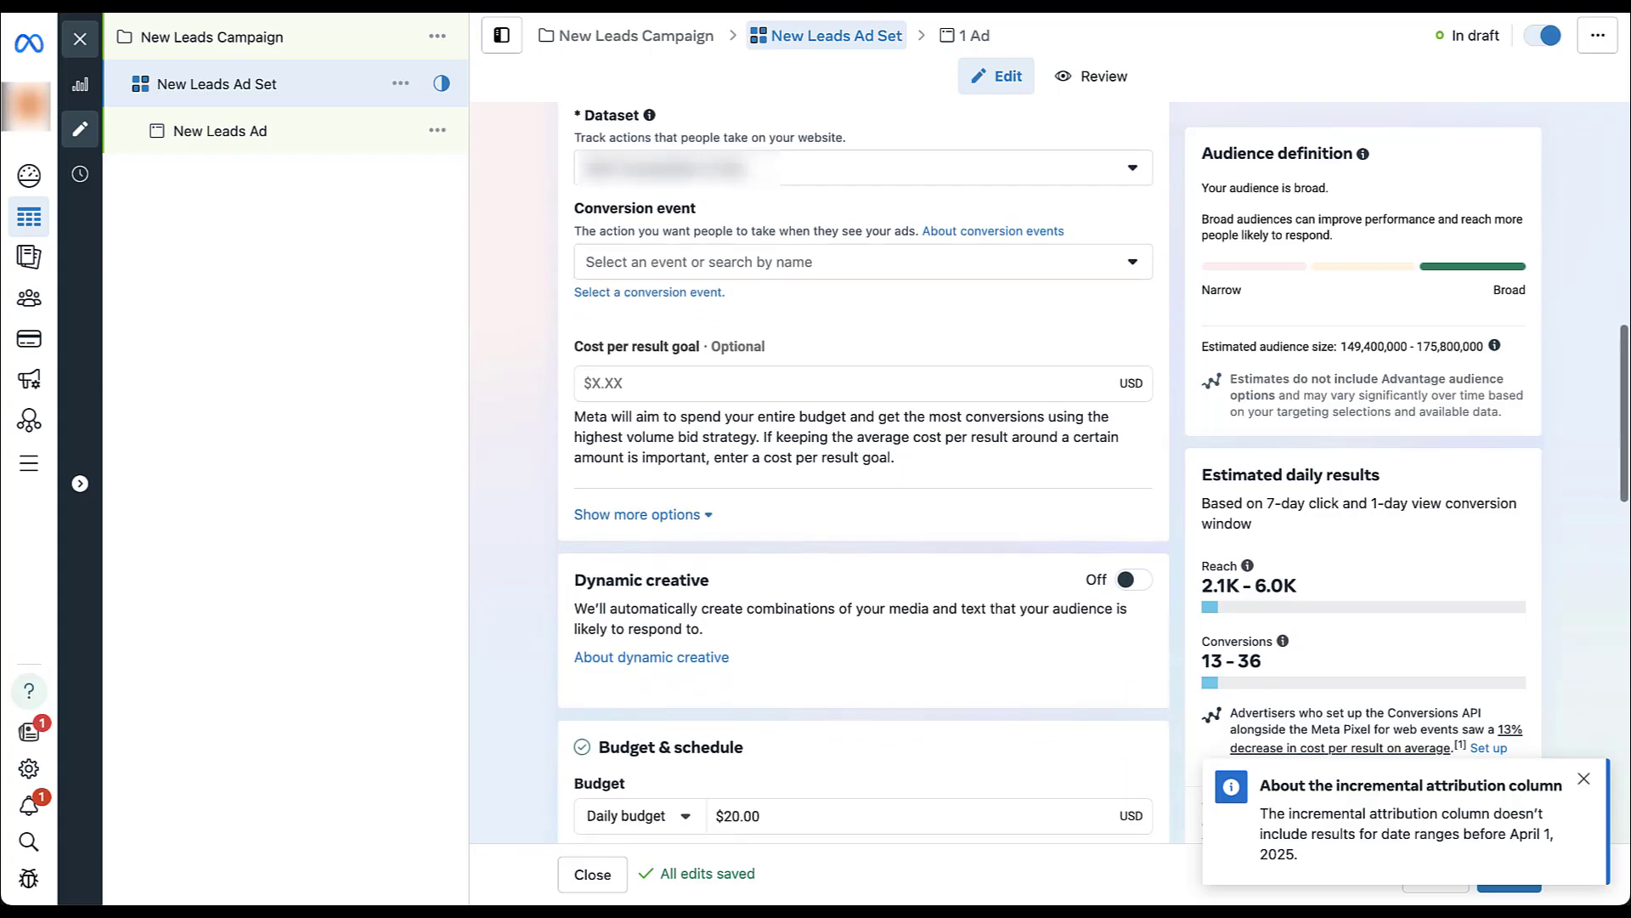
{"action": "mouse_move", "coordinate": [636, 510]}
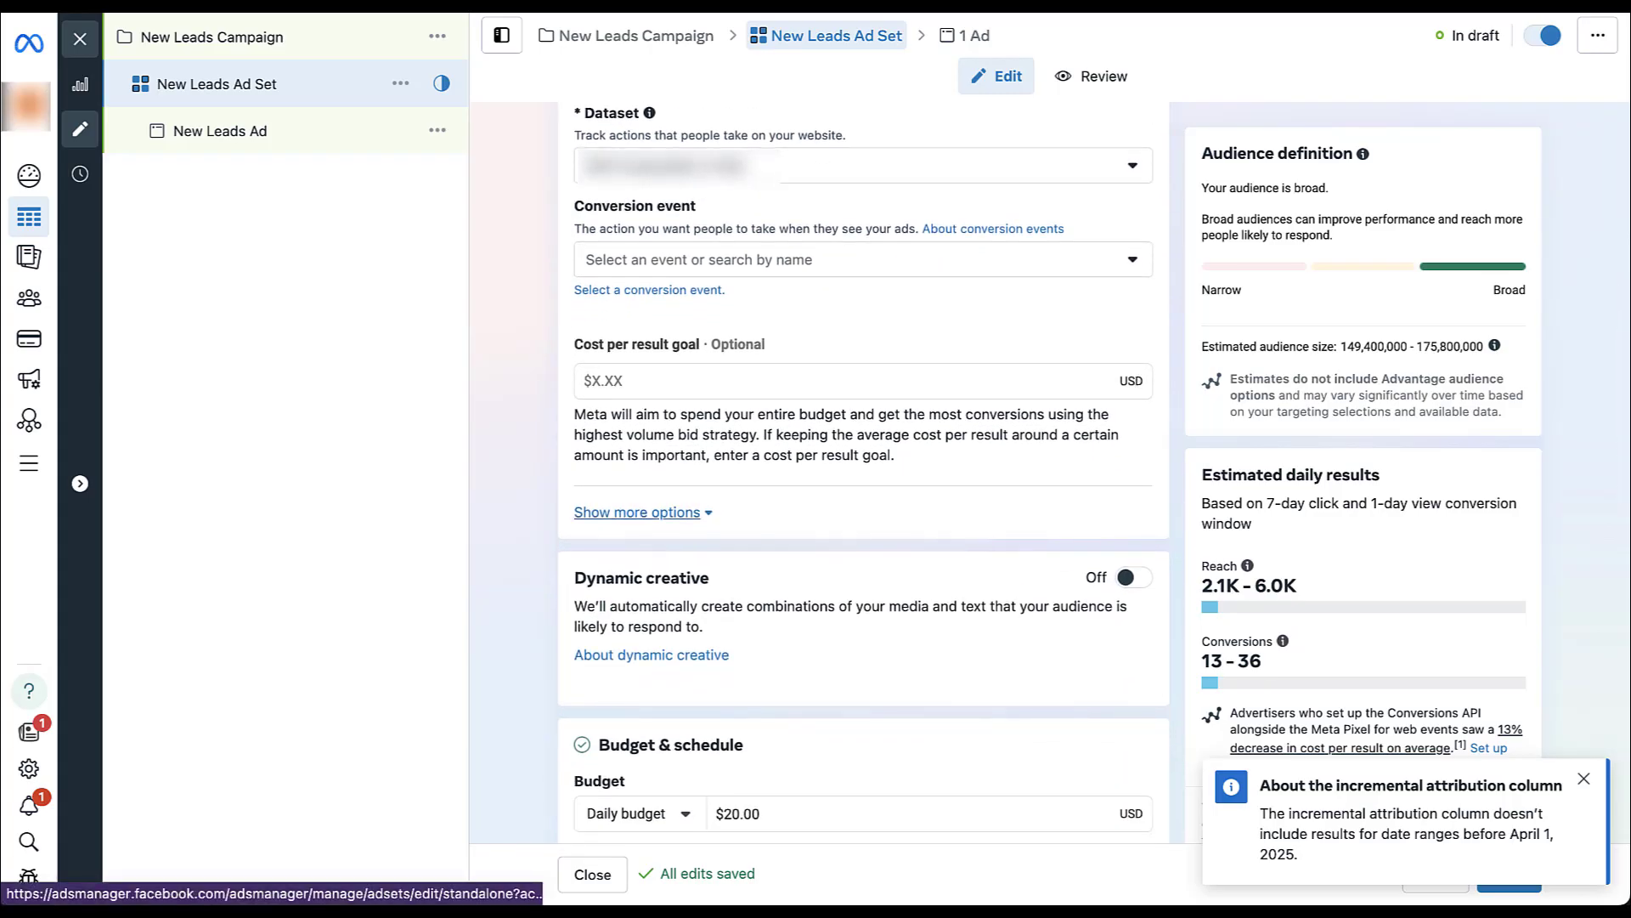
{"action": "left_click", "coordinate": [636, 512]}
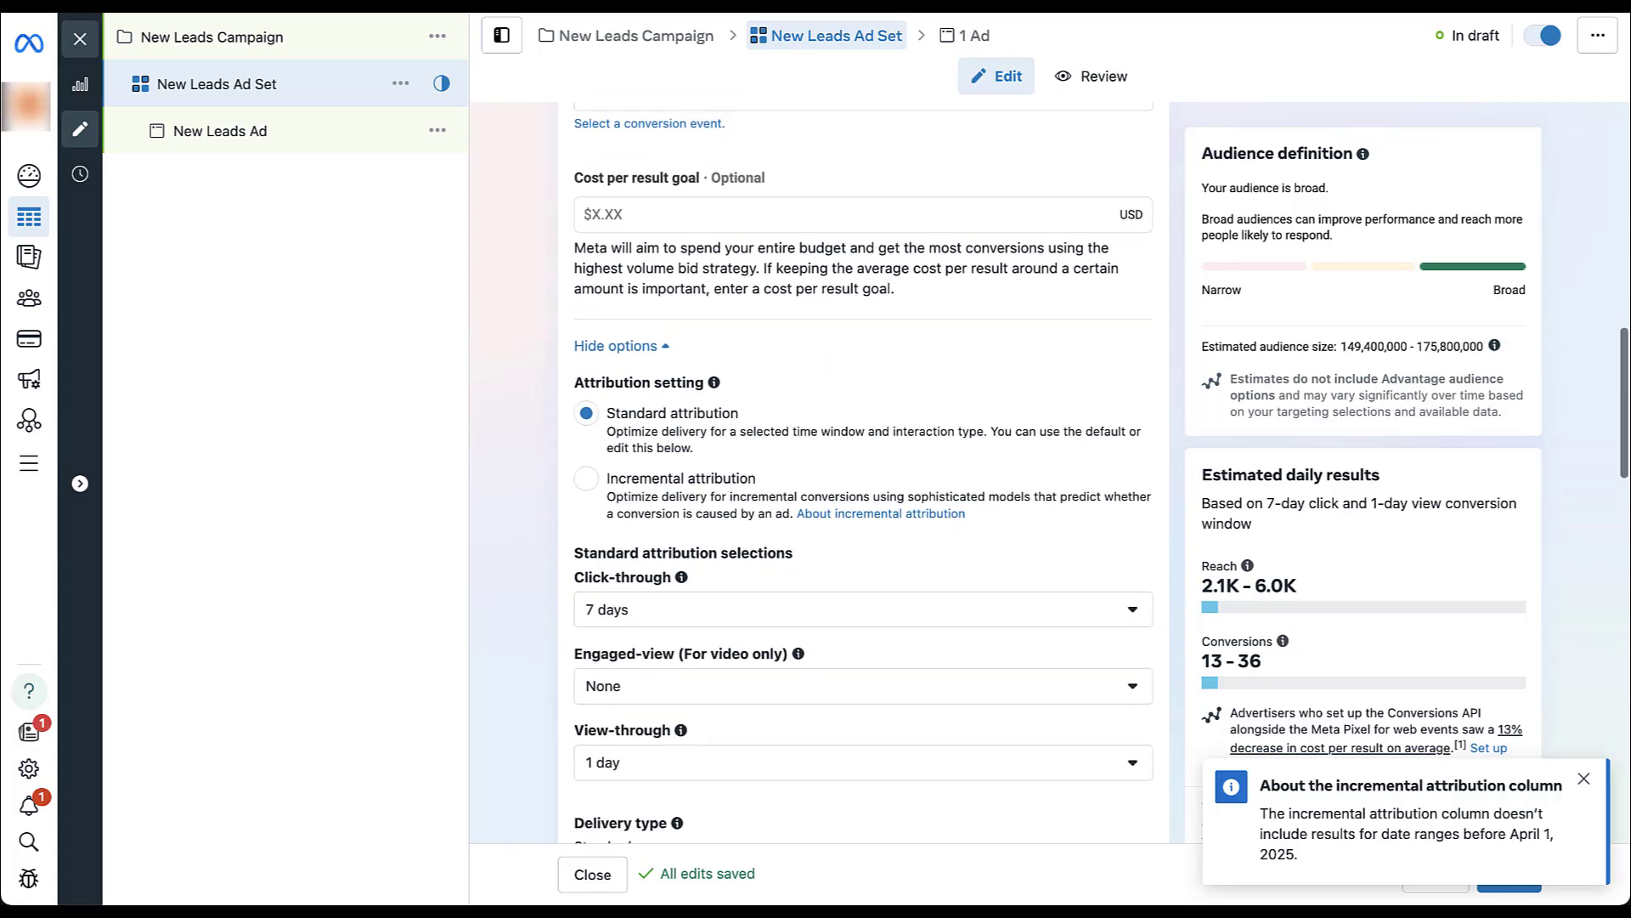
{"action": "left_click", "coordinate": [861, 608]}
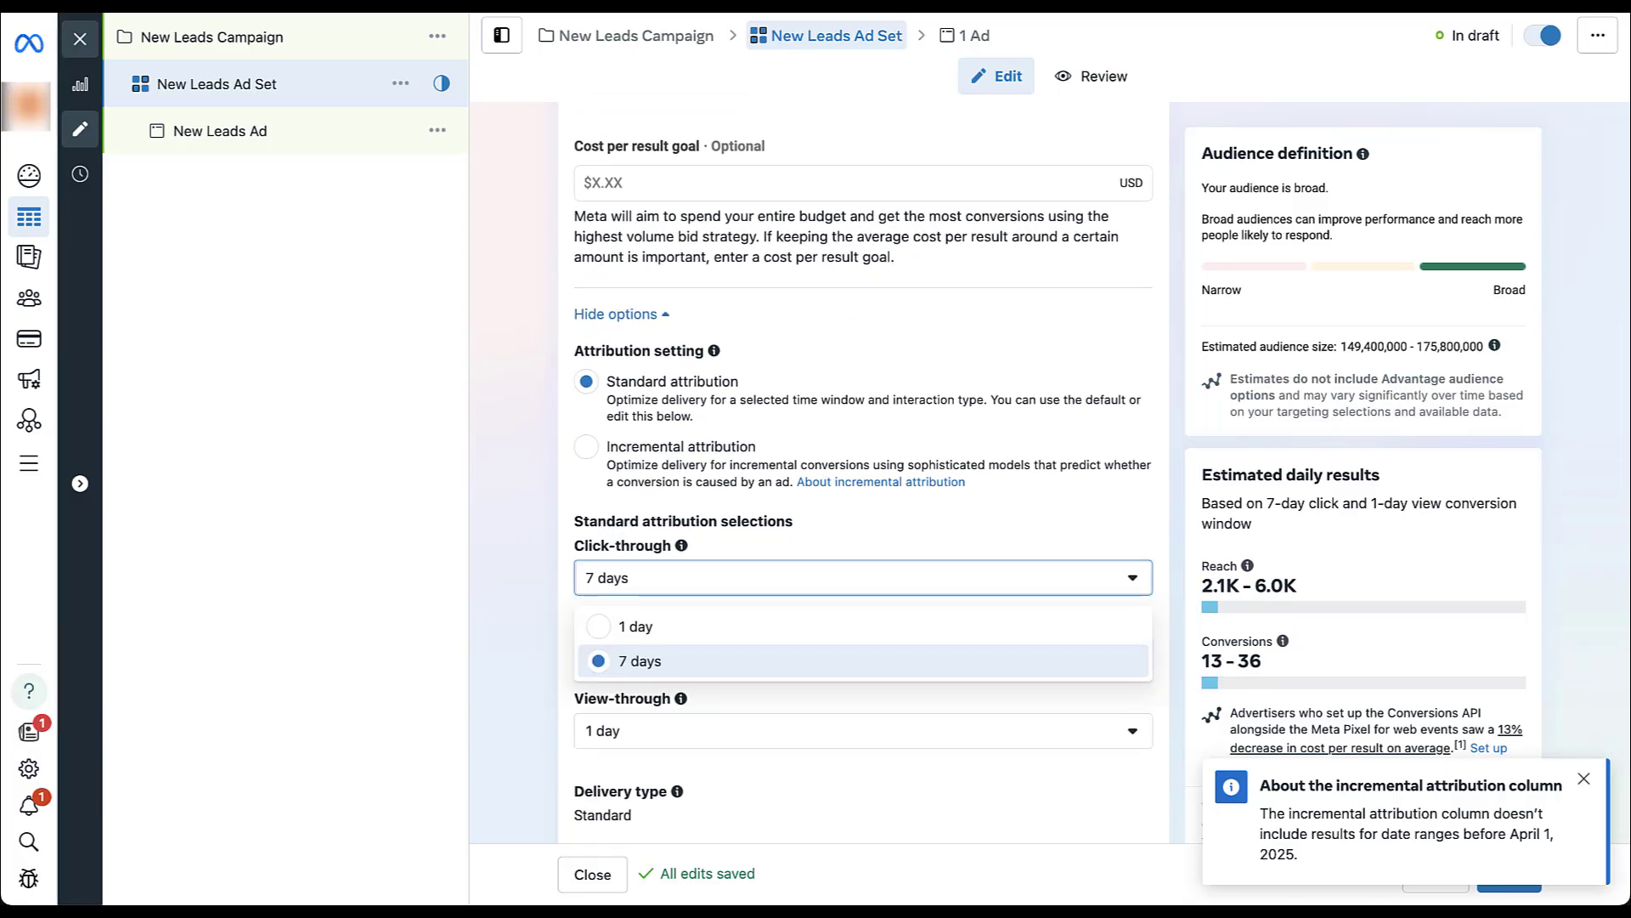
{"action": "left_click", "coordinate": [639, 661]}
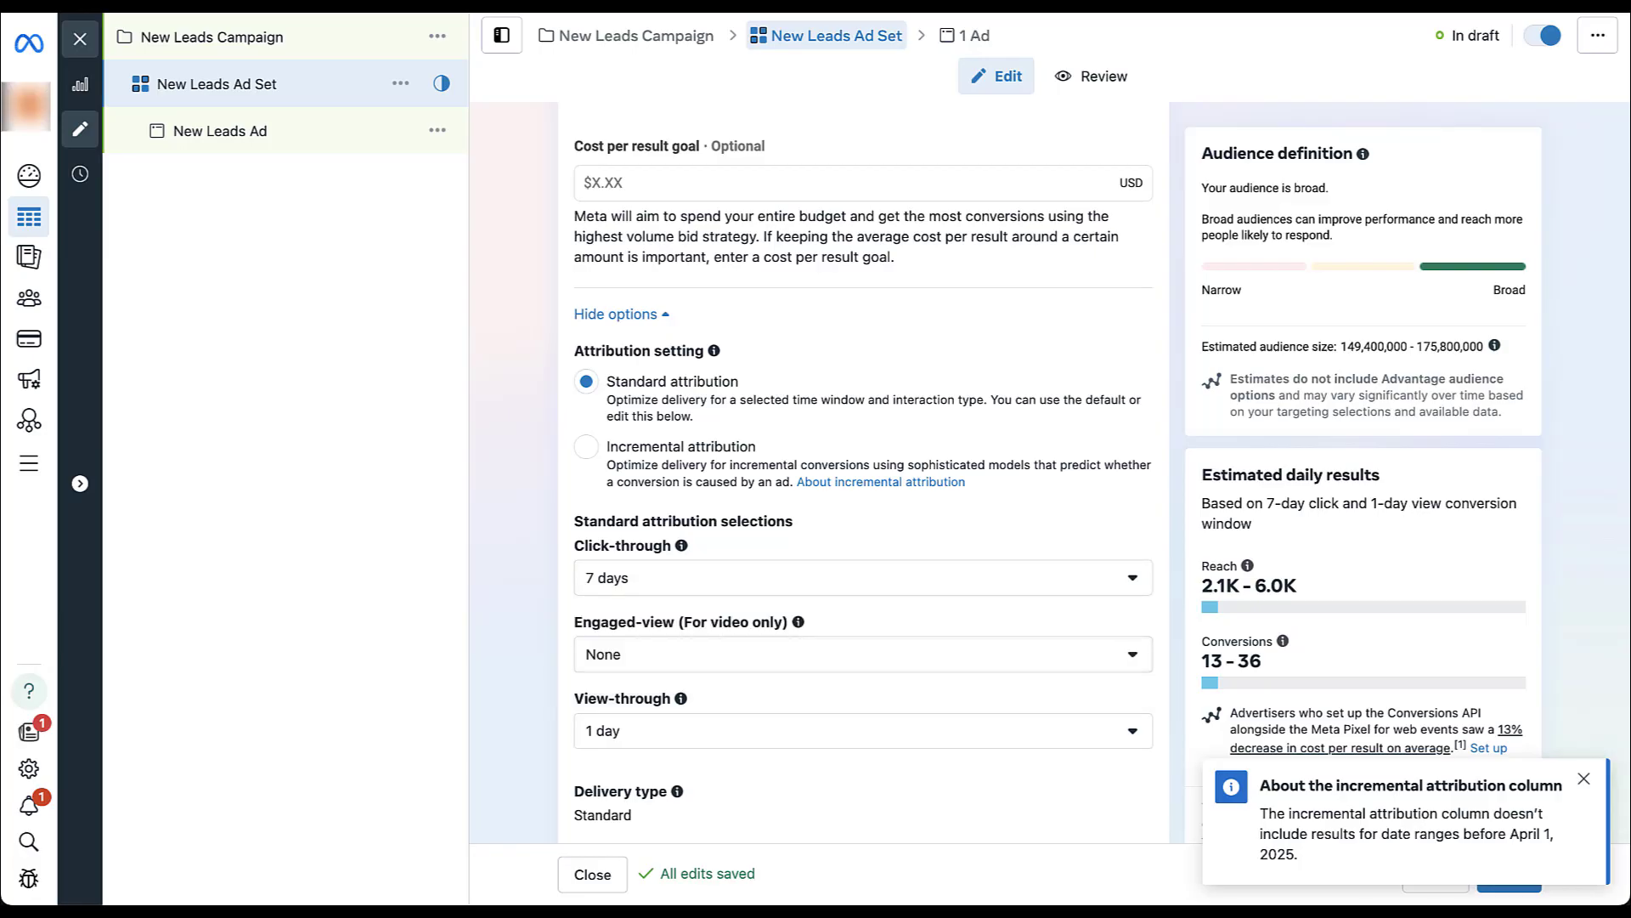
{"action": "left_click", "coordinate": [860, 731]}
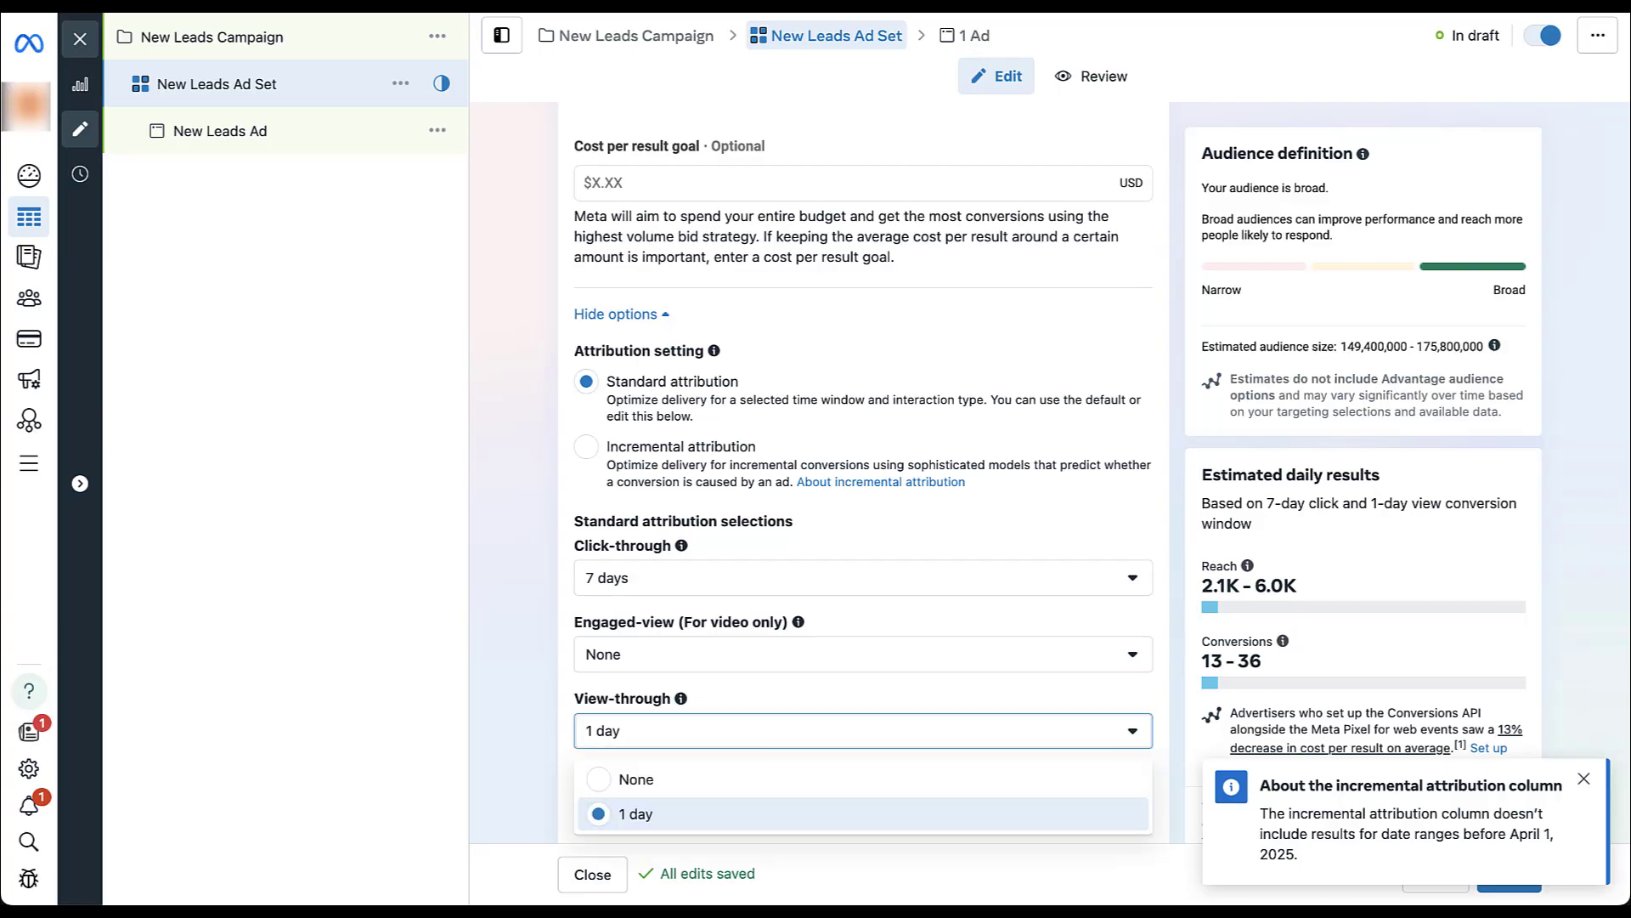
{"action": "left_click", "coordinate": [635, 814]}
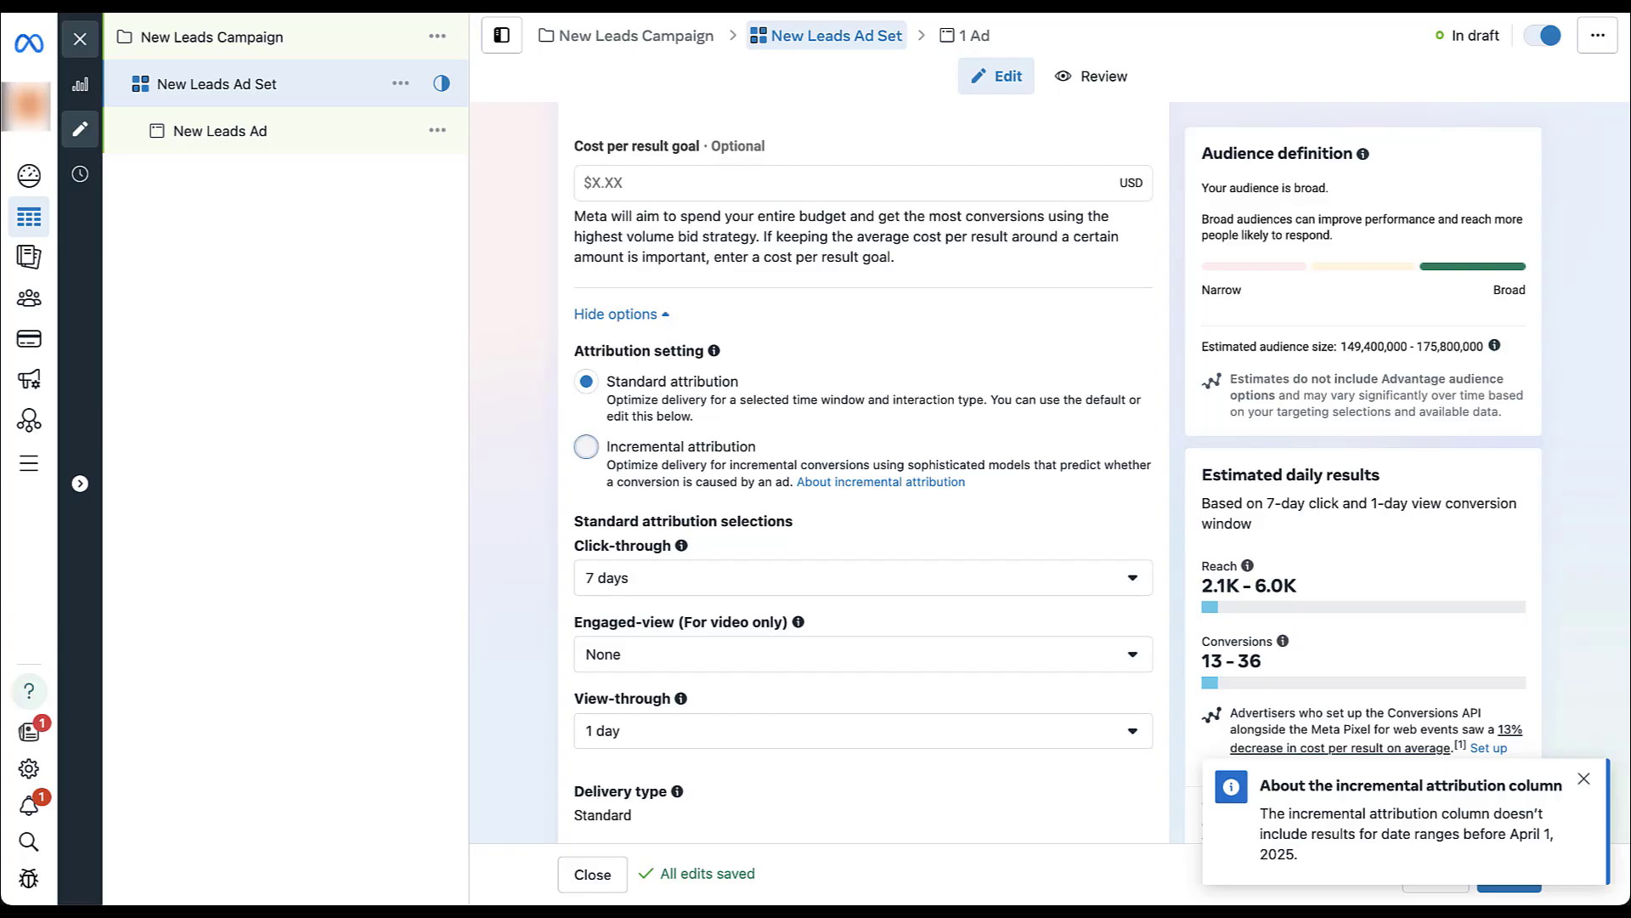
{"action": "left_click", "coordinate": [585, 446]}
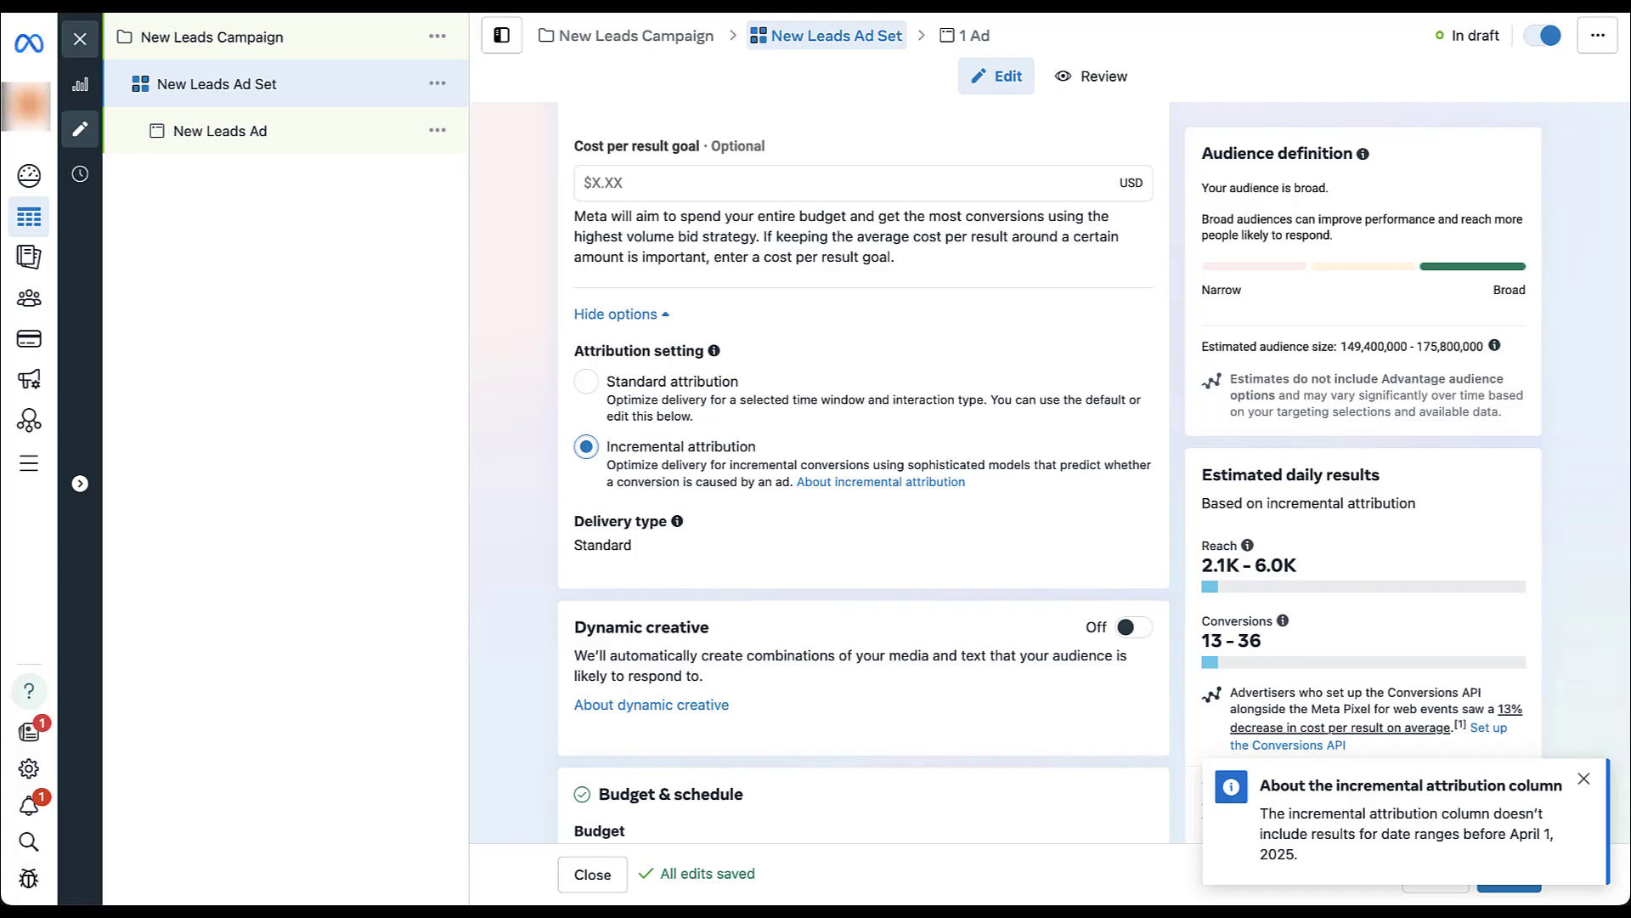
{"action": "scroll", "scroll_direction": "up", "scroll_amount": 3}
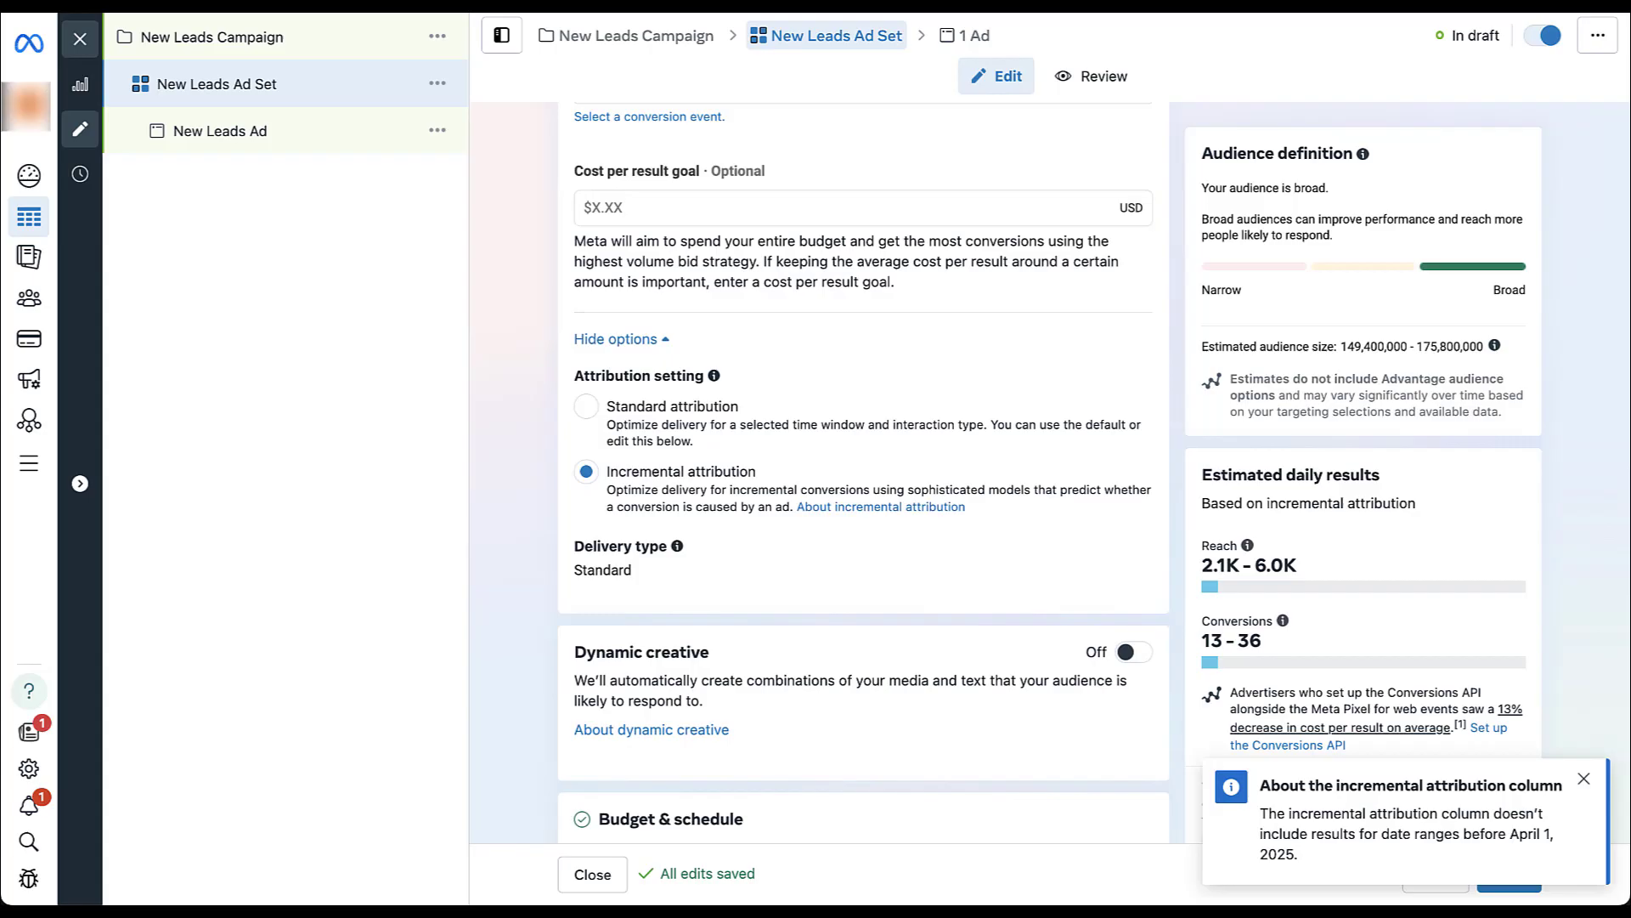
{"action": "scroll", "scroll_direction": "up", "scroll_amount": 3}
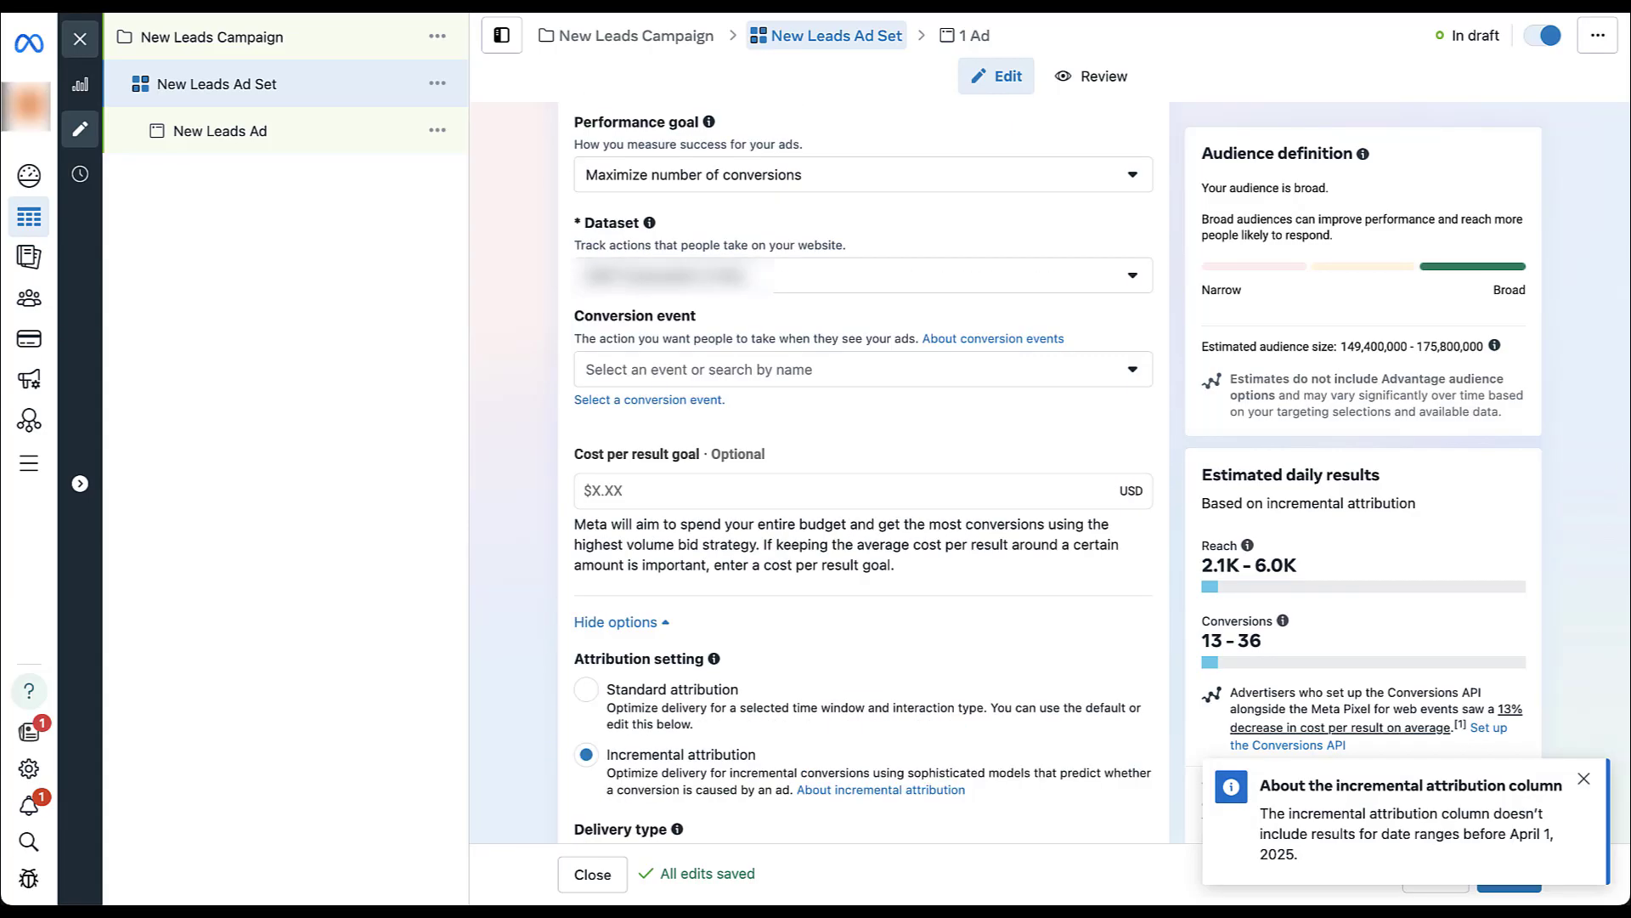
{"action": "left_click", "coordinate": [862, 173]}
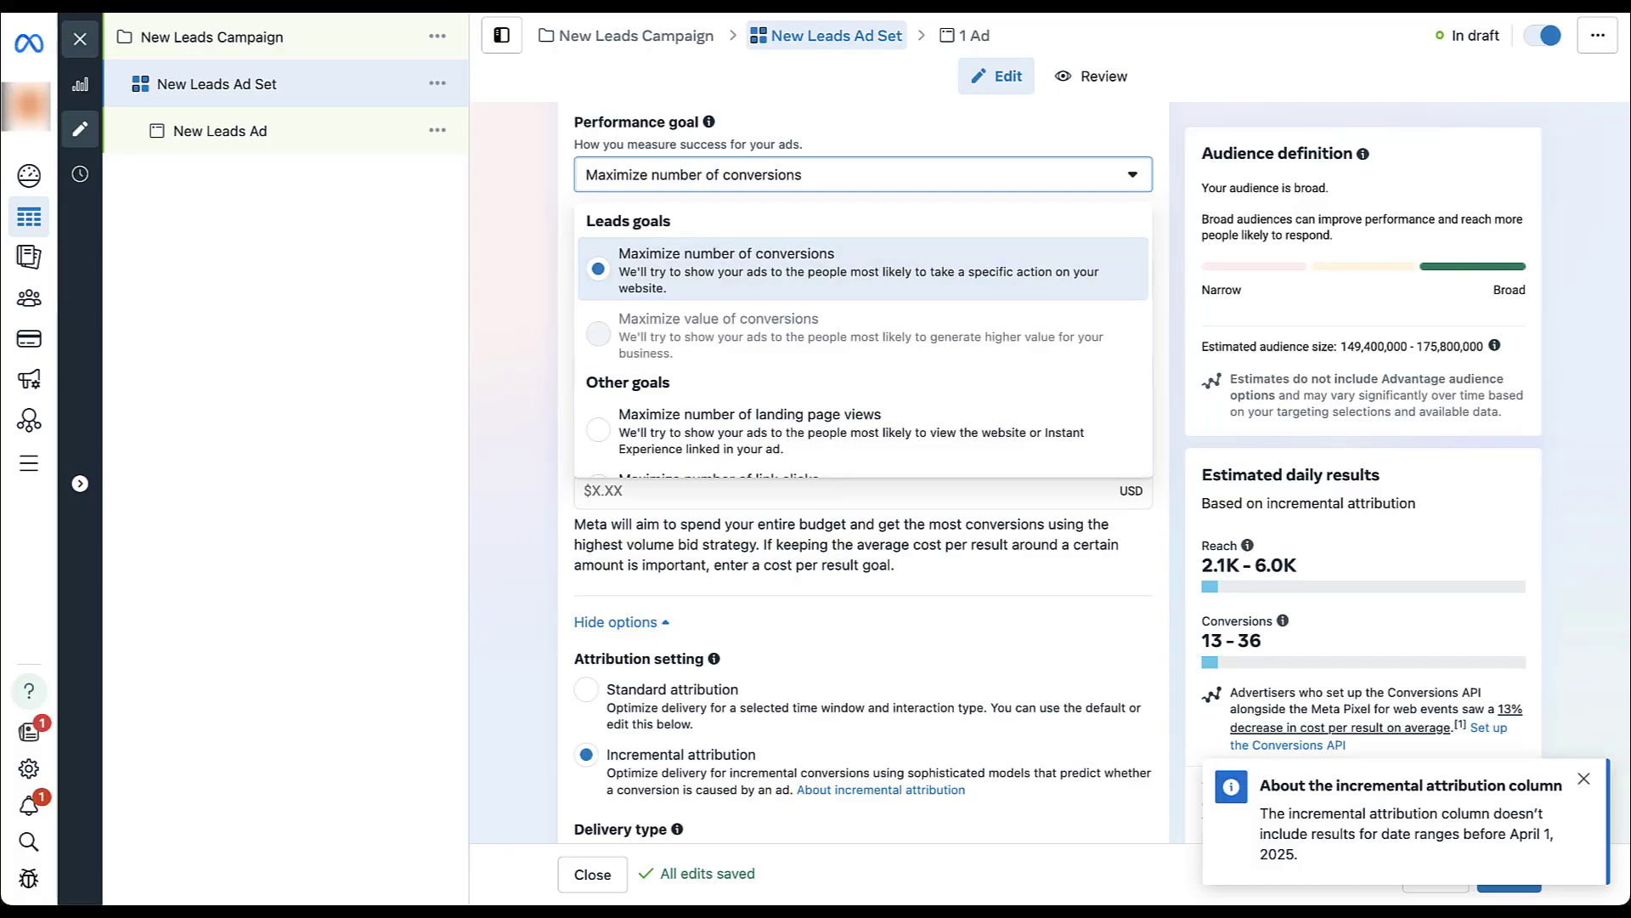
{"action": "mouse_move", "coordinate": [718, 335]}
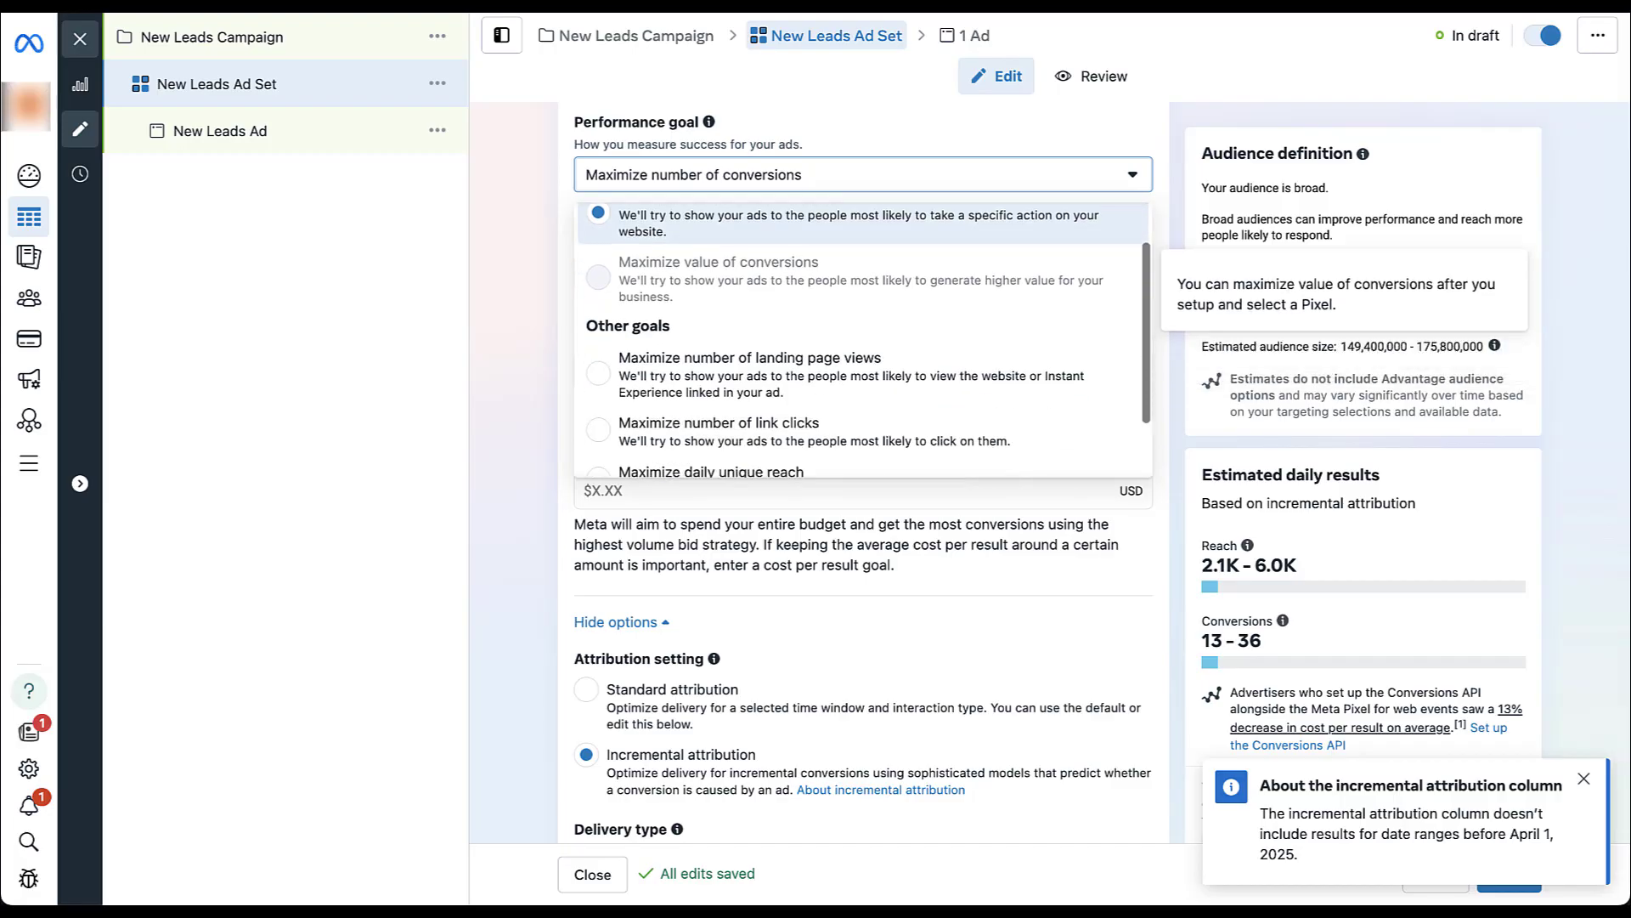
{"action": "scroll", "scroll_direction": "down", "scroll_amount": 3}
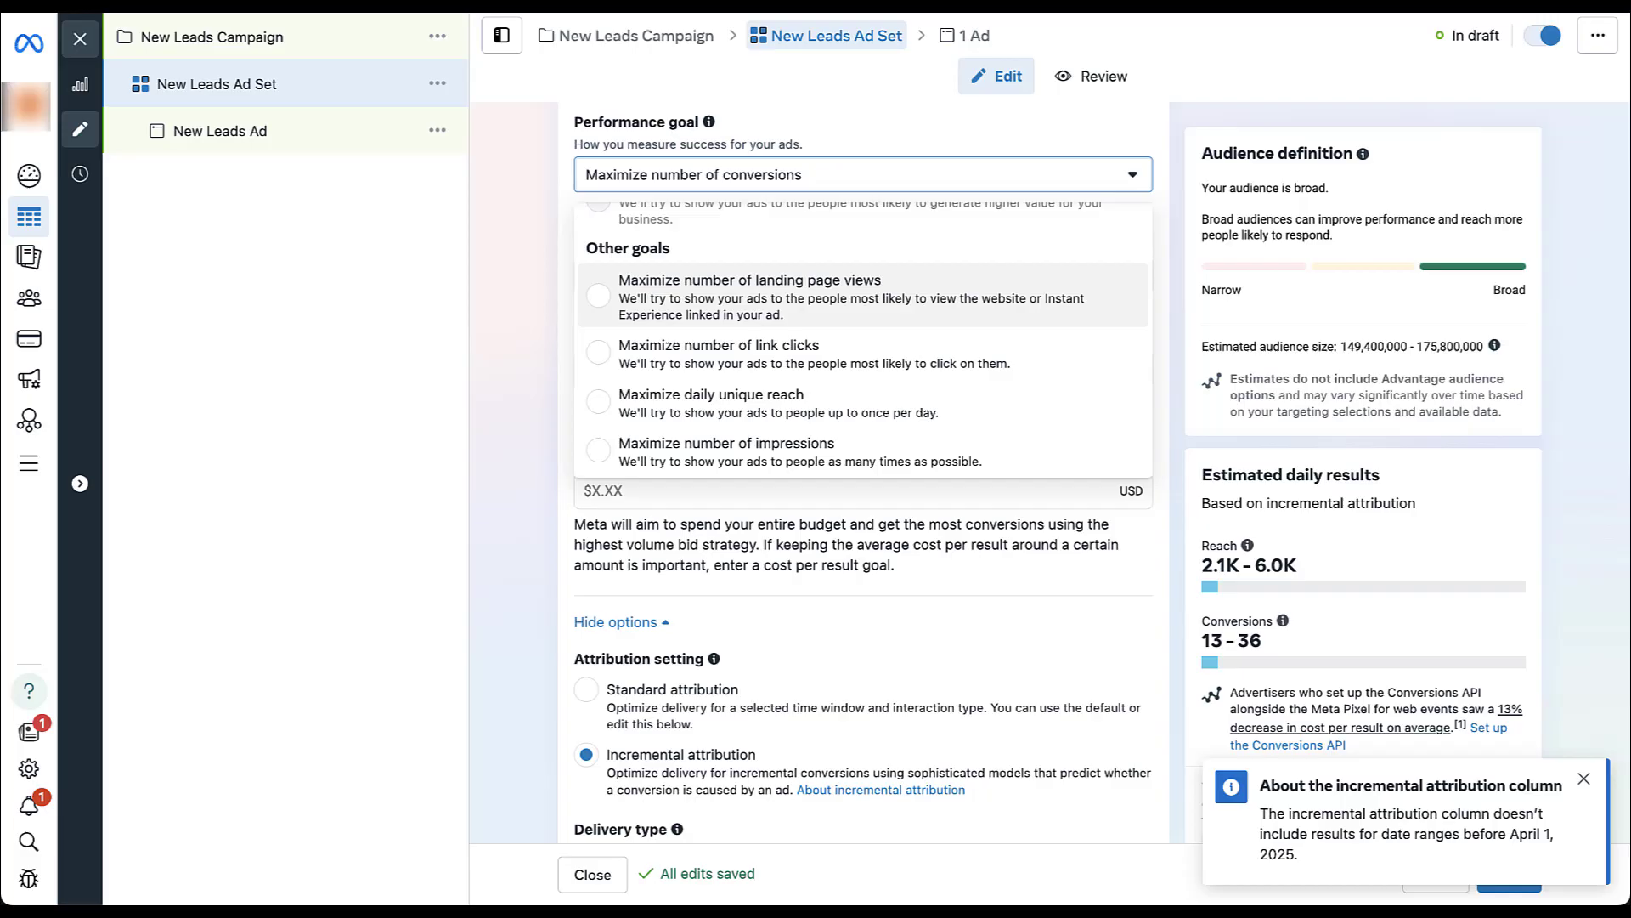
{"action": "scroll", "scroll_direction": "up", "scroll_amount": 3}
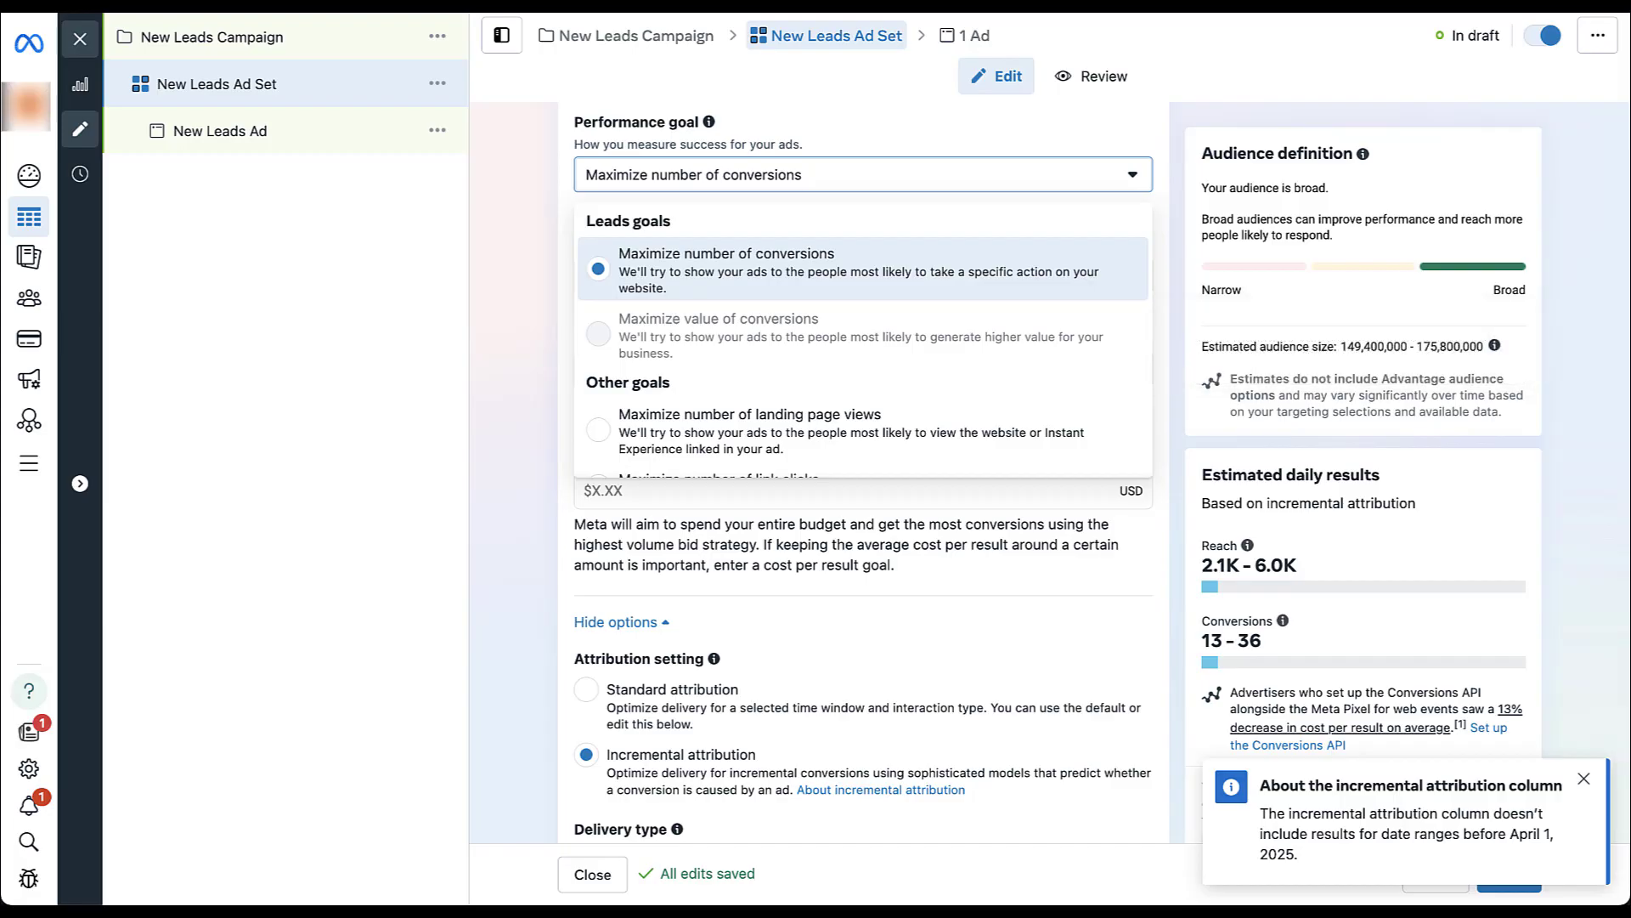
{"action": "left_click", "coordinate": [725, 253]}
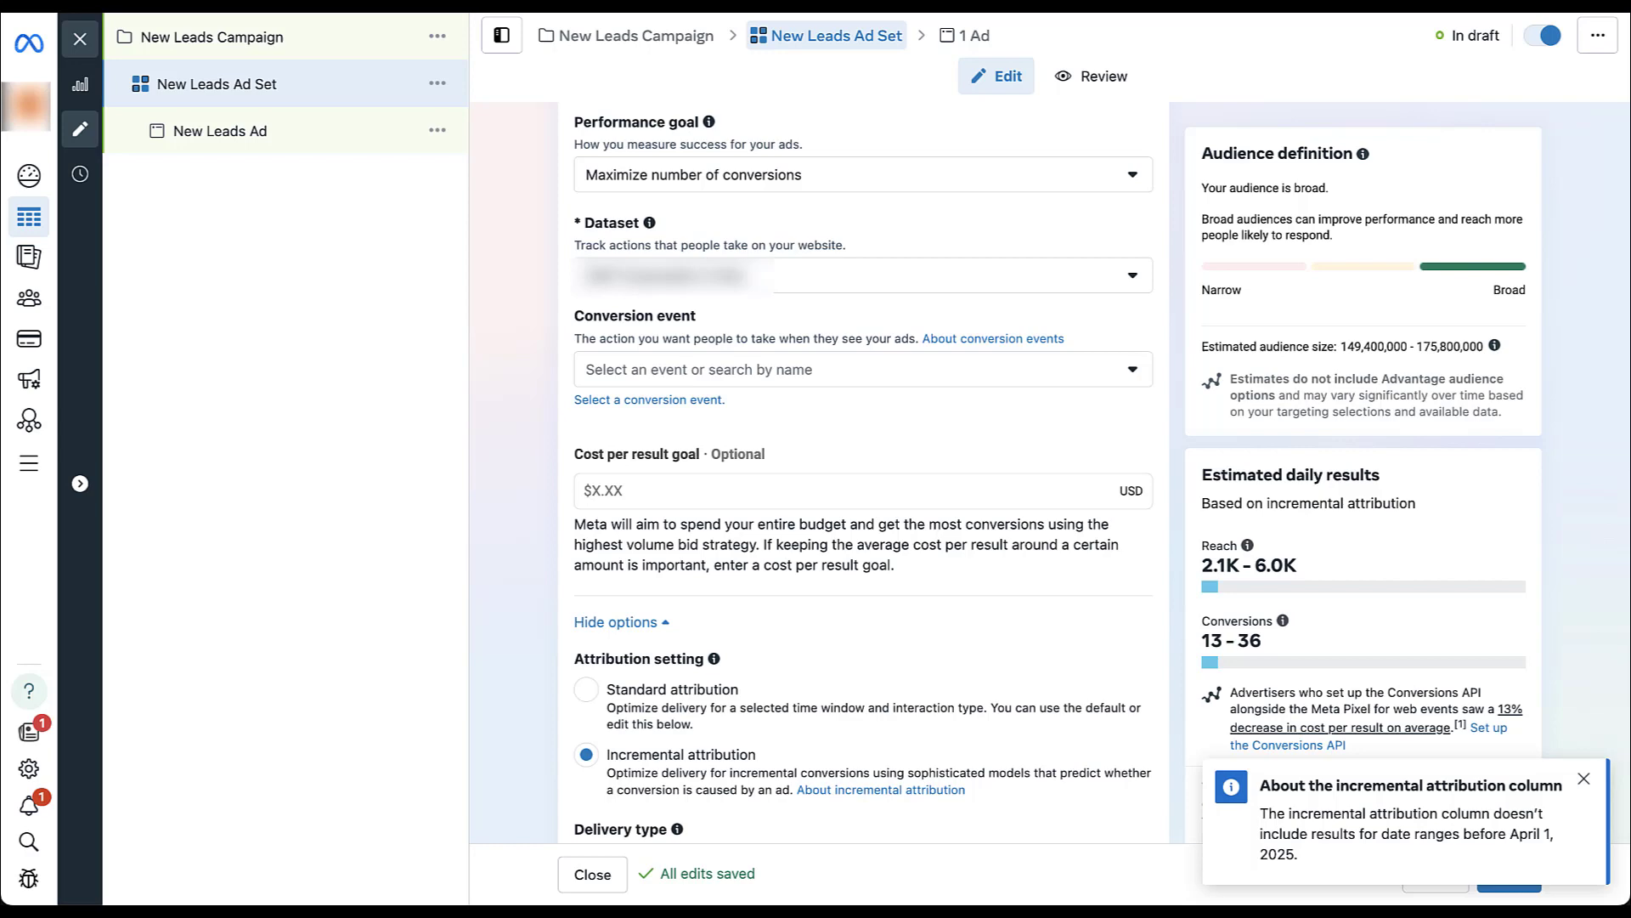
Step: Close the draft editor and view spend, conversions, CPA, quote and handoff columns
{"action": "left_click", "coordinate": [592, 874]}
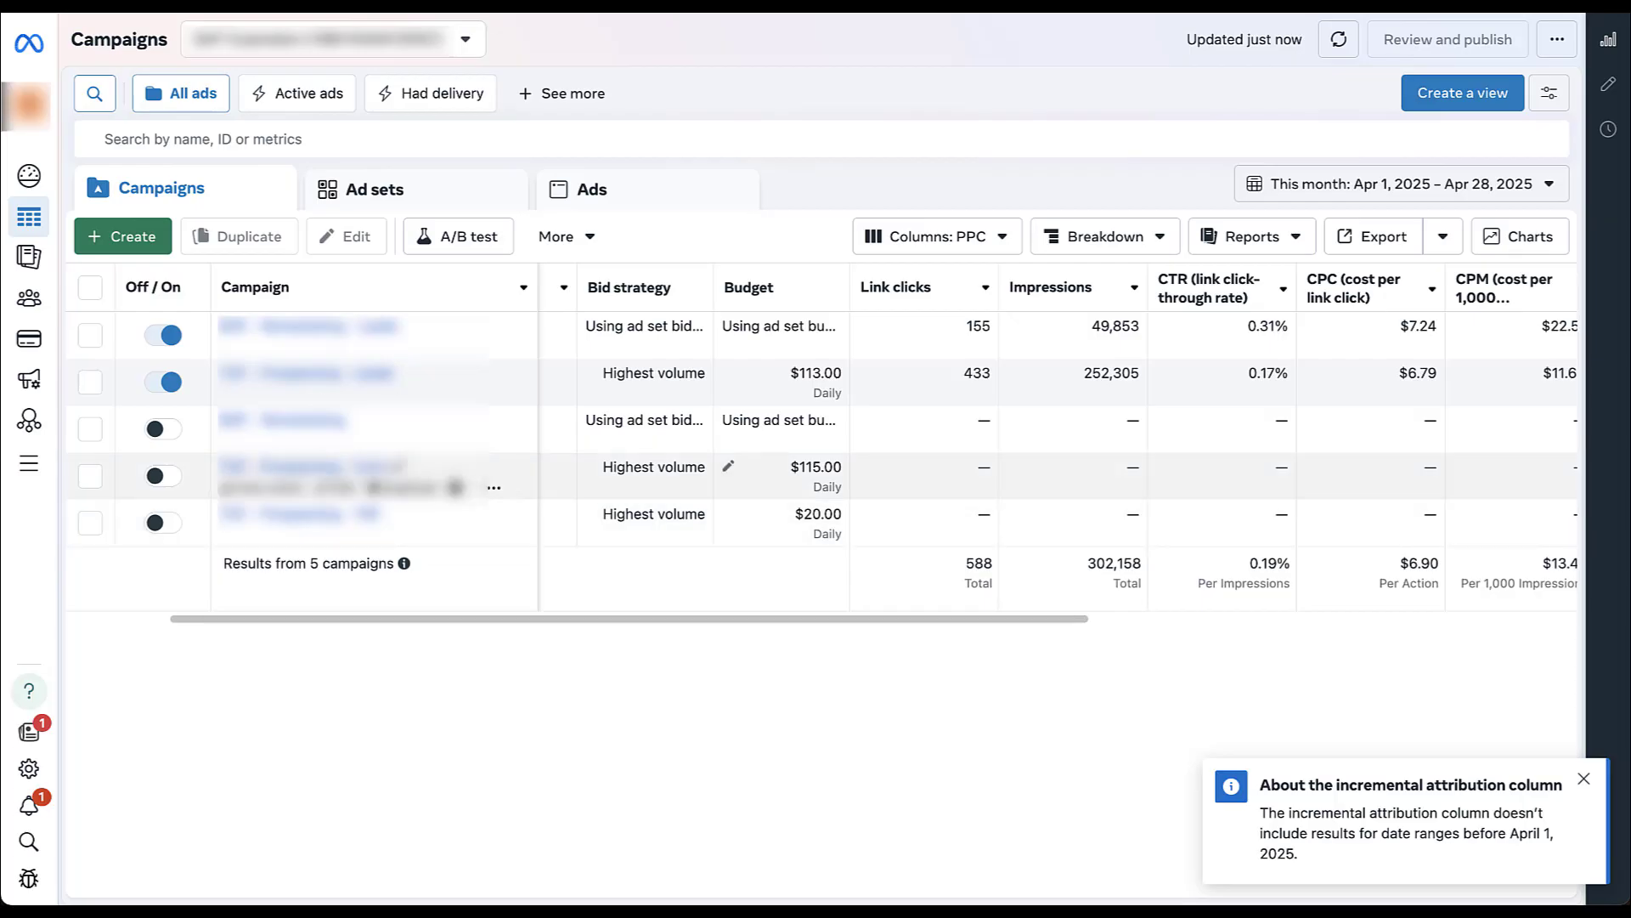
{"action": "scroll", "scroll_direction": "right", "scroll_amount": 3}
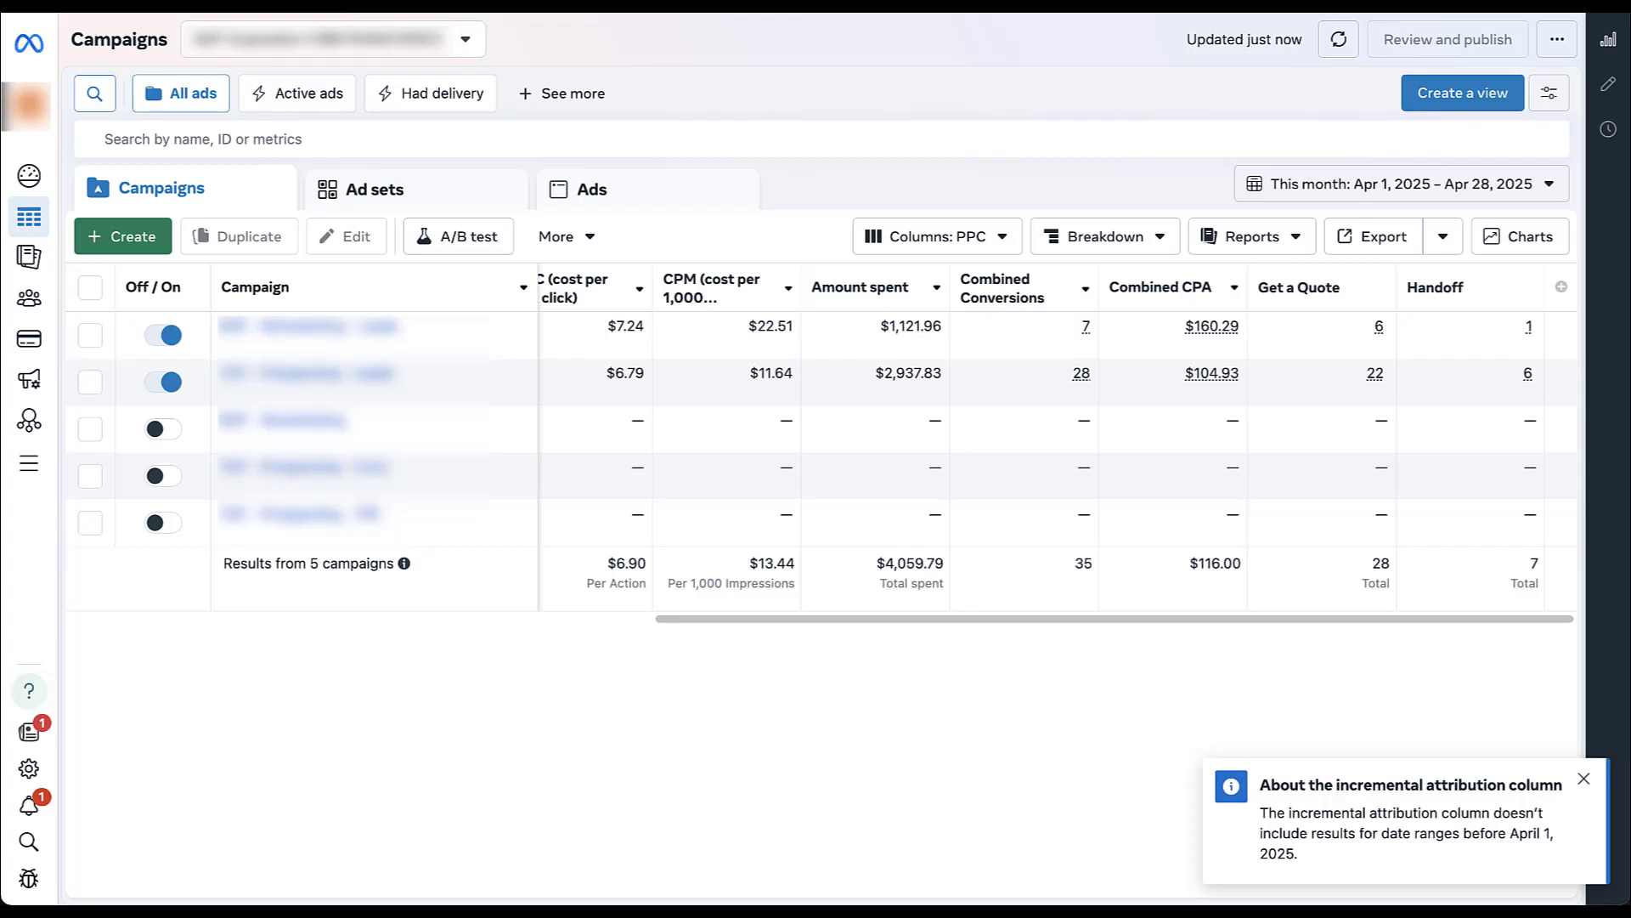
{"action": "mouse_move", "coordinate": [333, 334]}
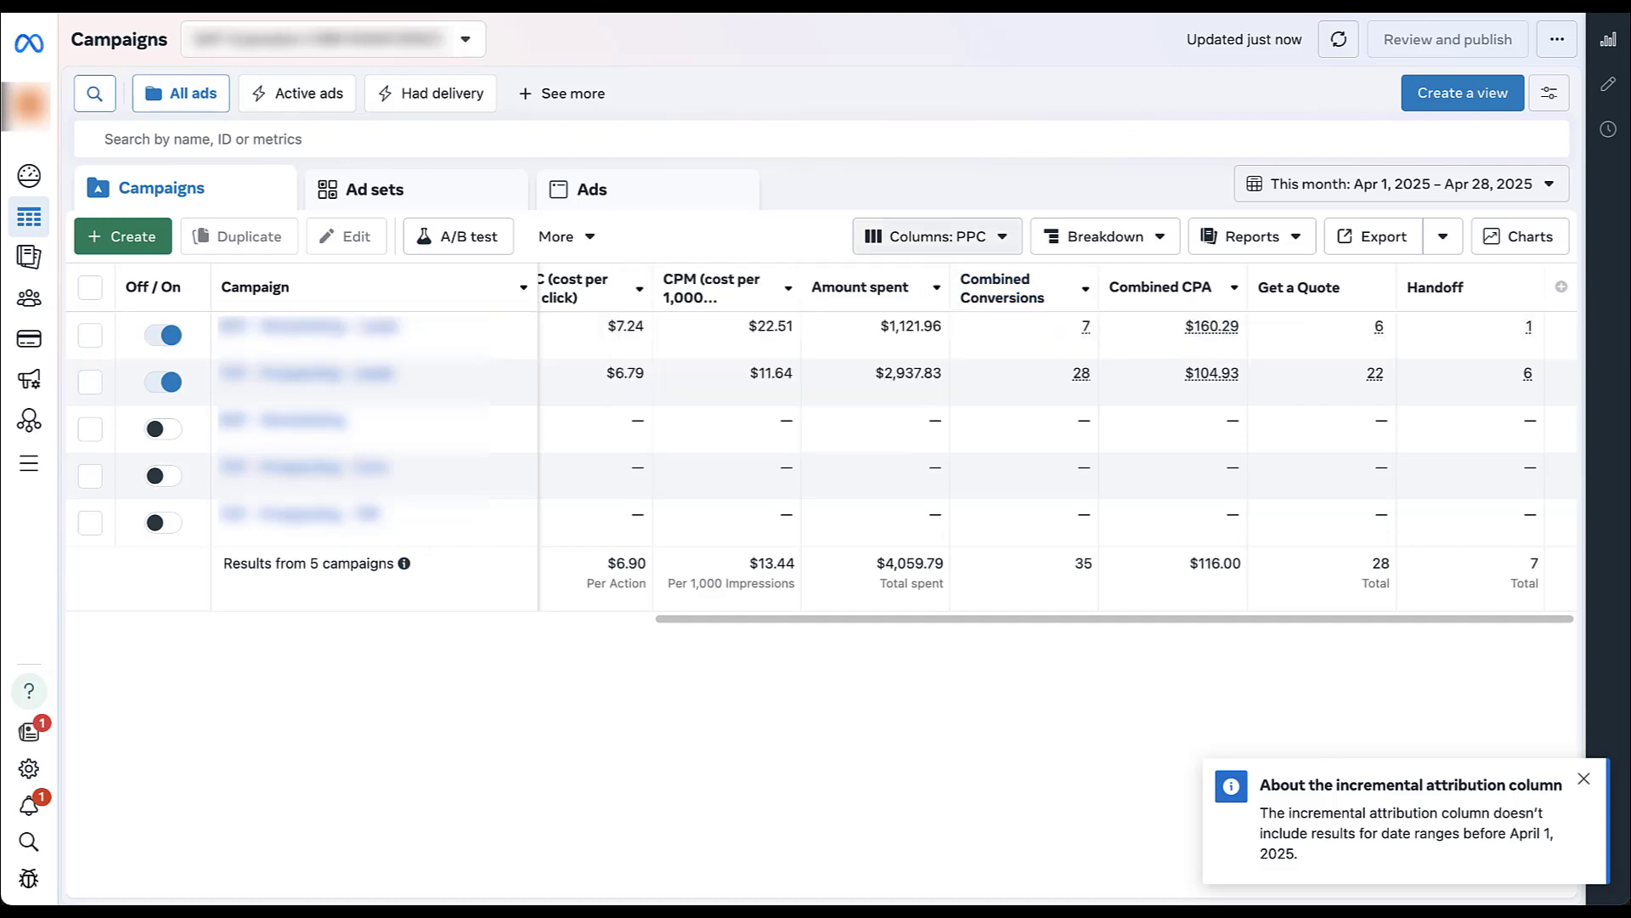
Step: Tick Incremental attribution in Compare attribution settings, keeping All conversions selected
{"action": "left_click", "coordinate": [933, 236]}
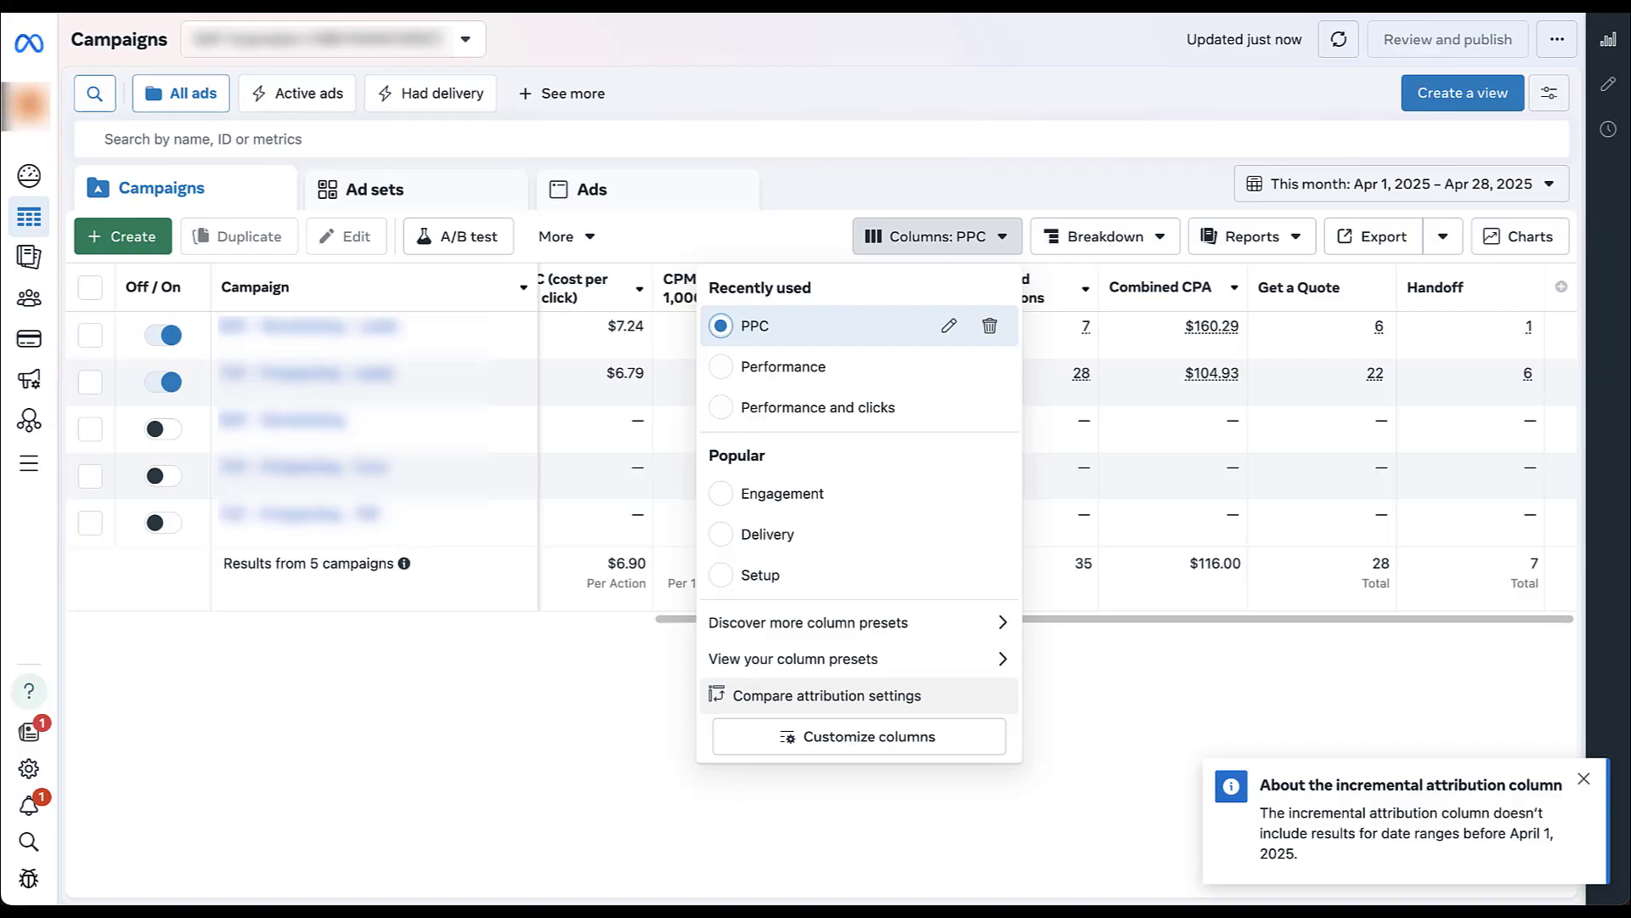
{"action": "left_click", "coordinate": [827, 695]}
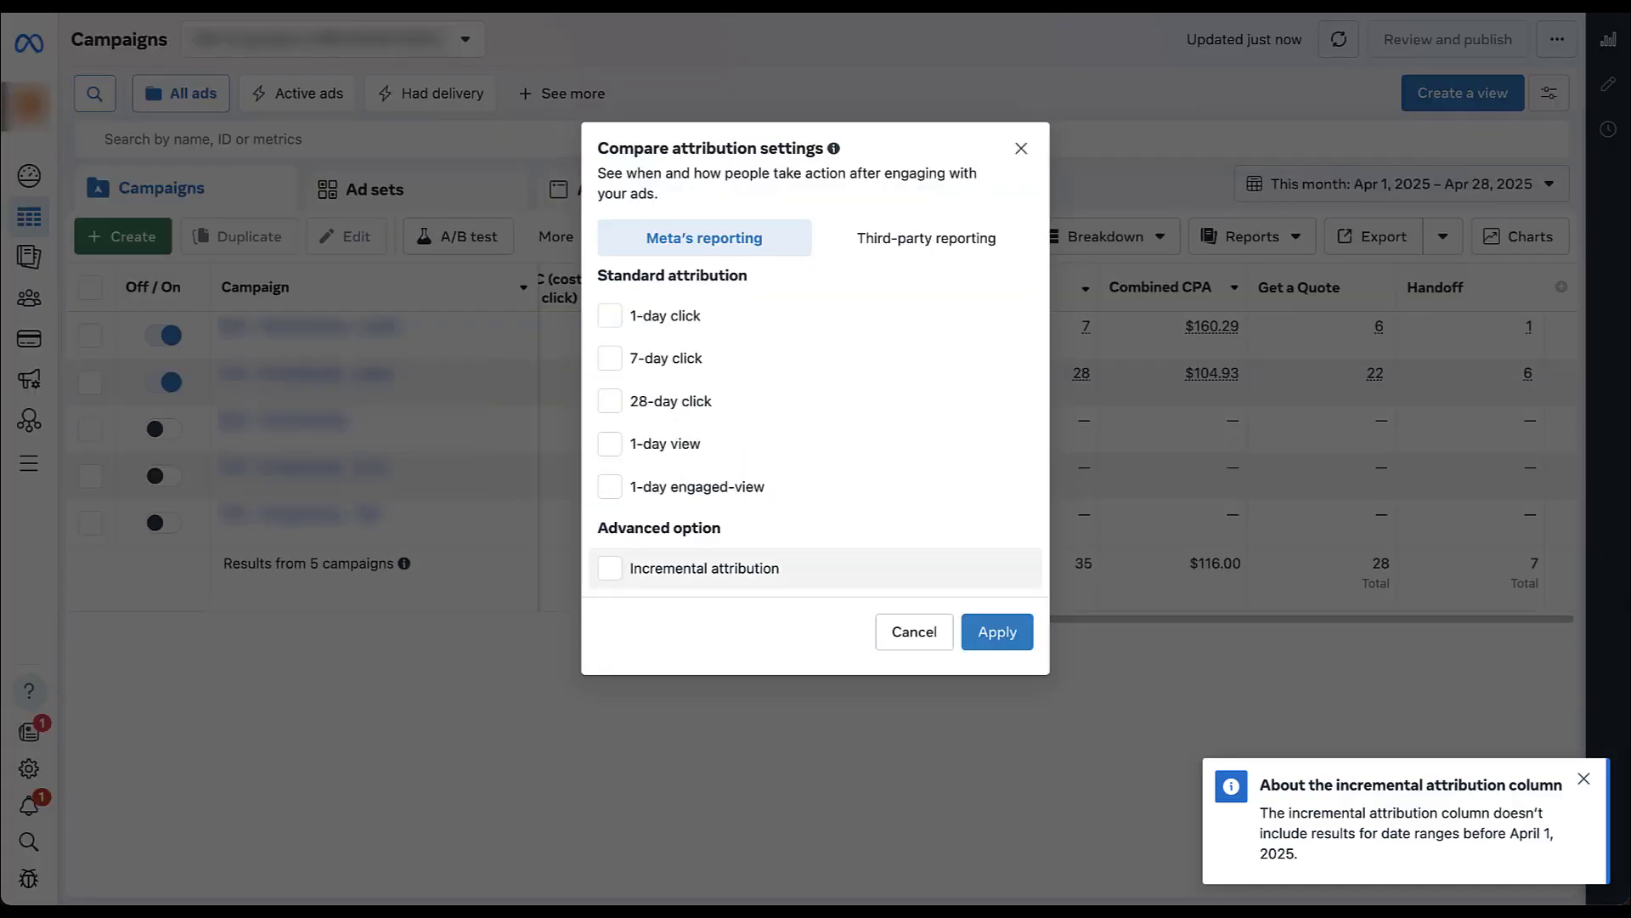
{"action": "left_click", "coordinate": [610, 568]}
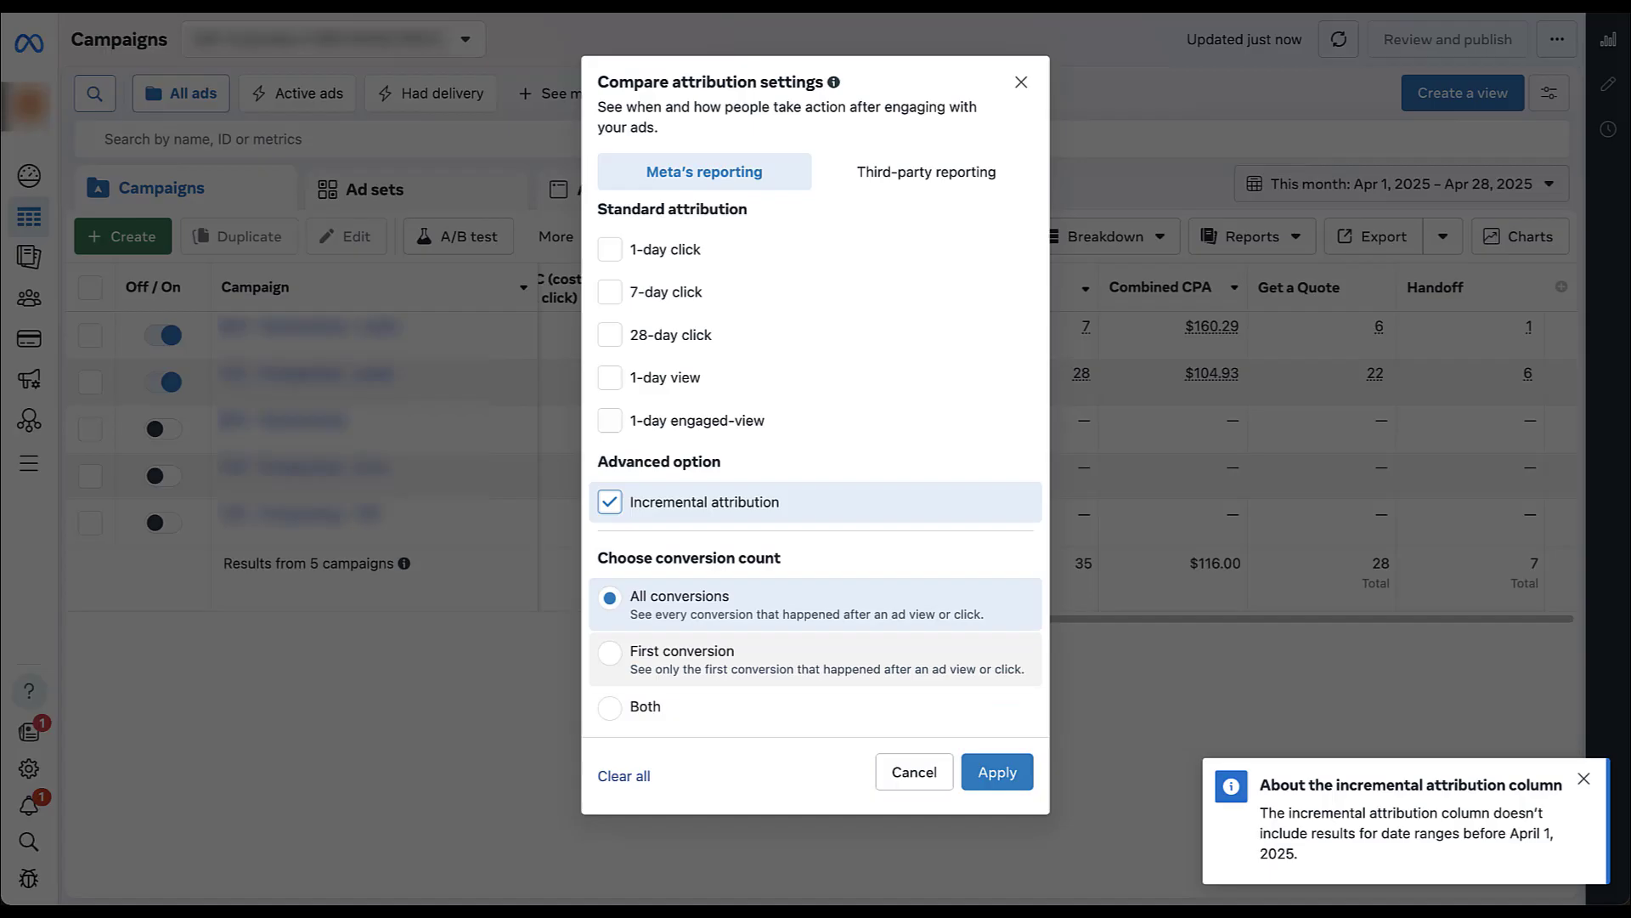
{"action": "mouse_move", "coordinate": [681, 650]}
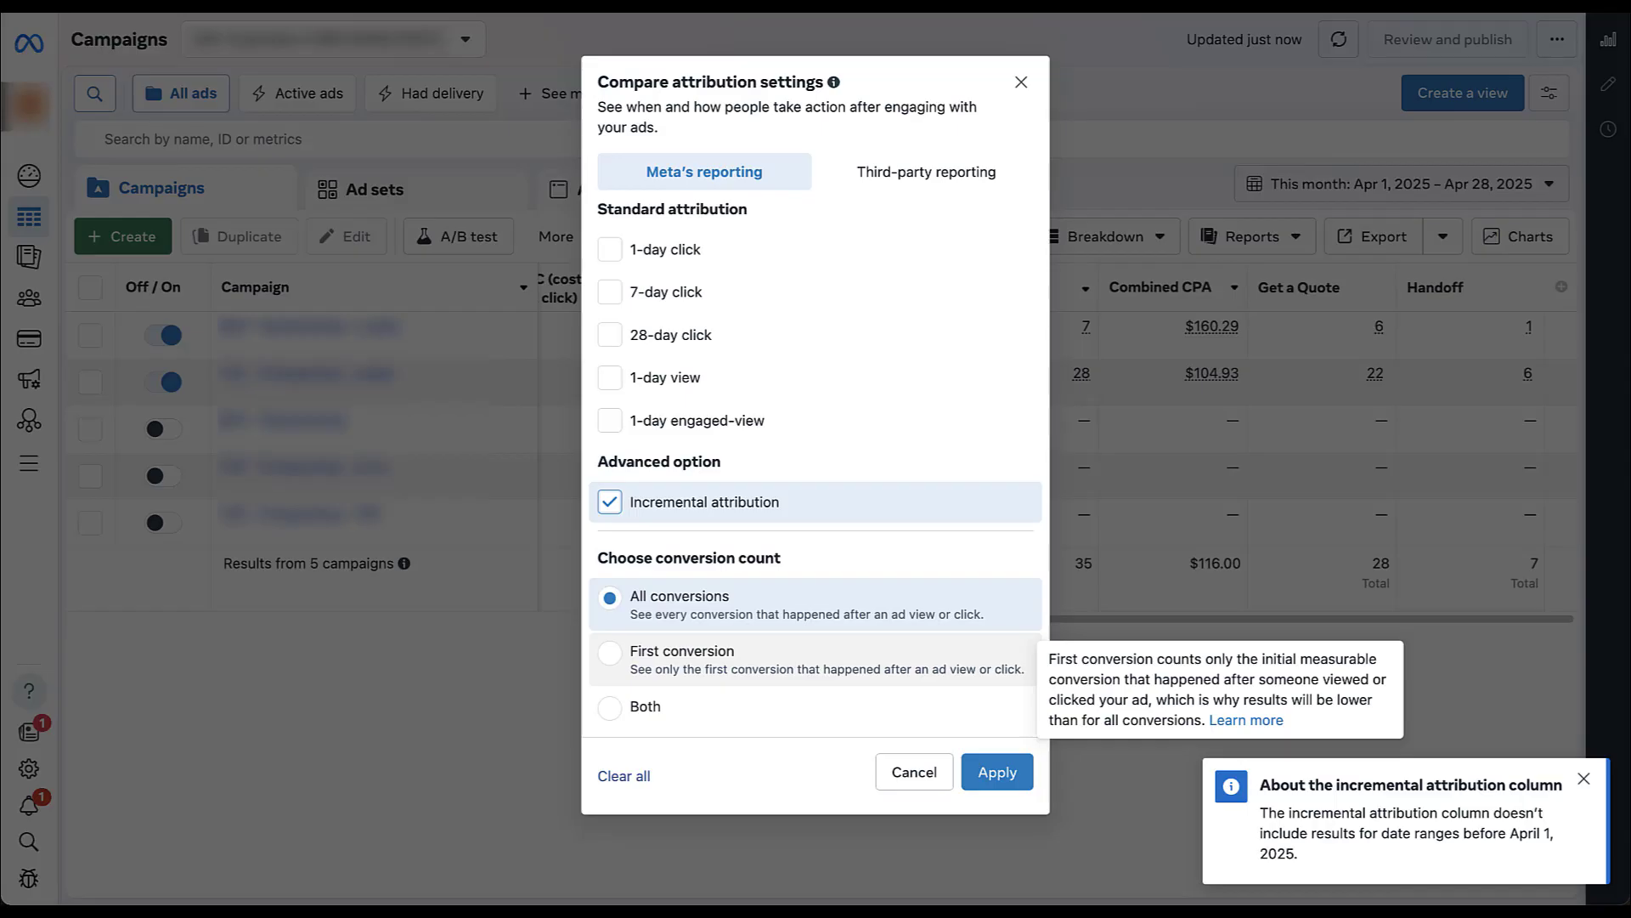
{"action": "mouse_move", "coordinate": [669, 595]}
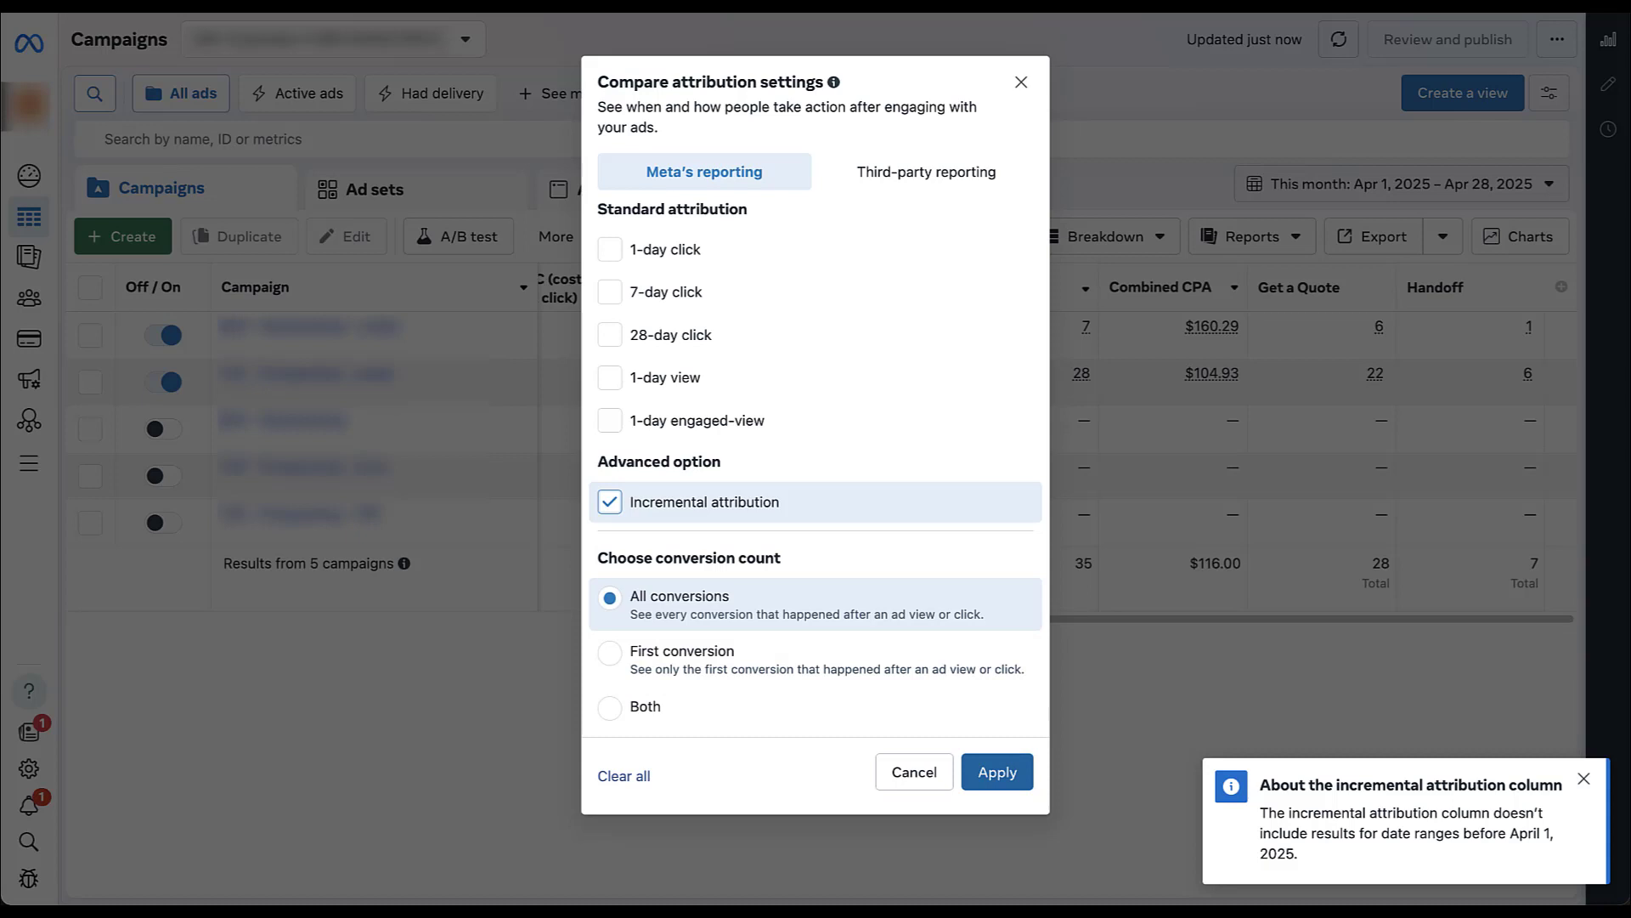
Step: Apply the incremental attribution comparison beside Combined Conversions and Combined CPA
{"action": "left_click", "coordinate": [995, 771]}
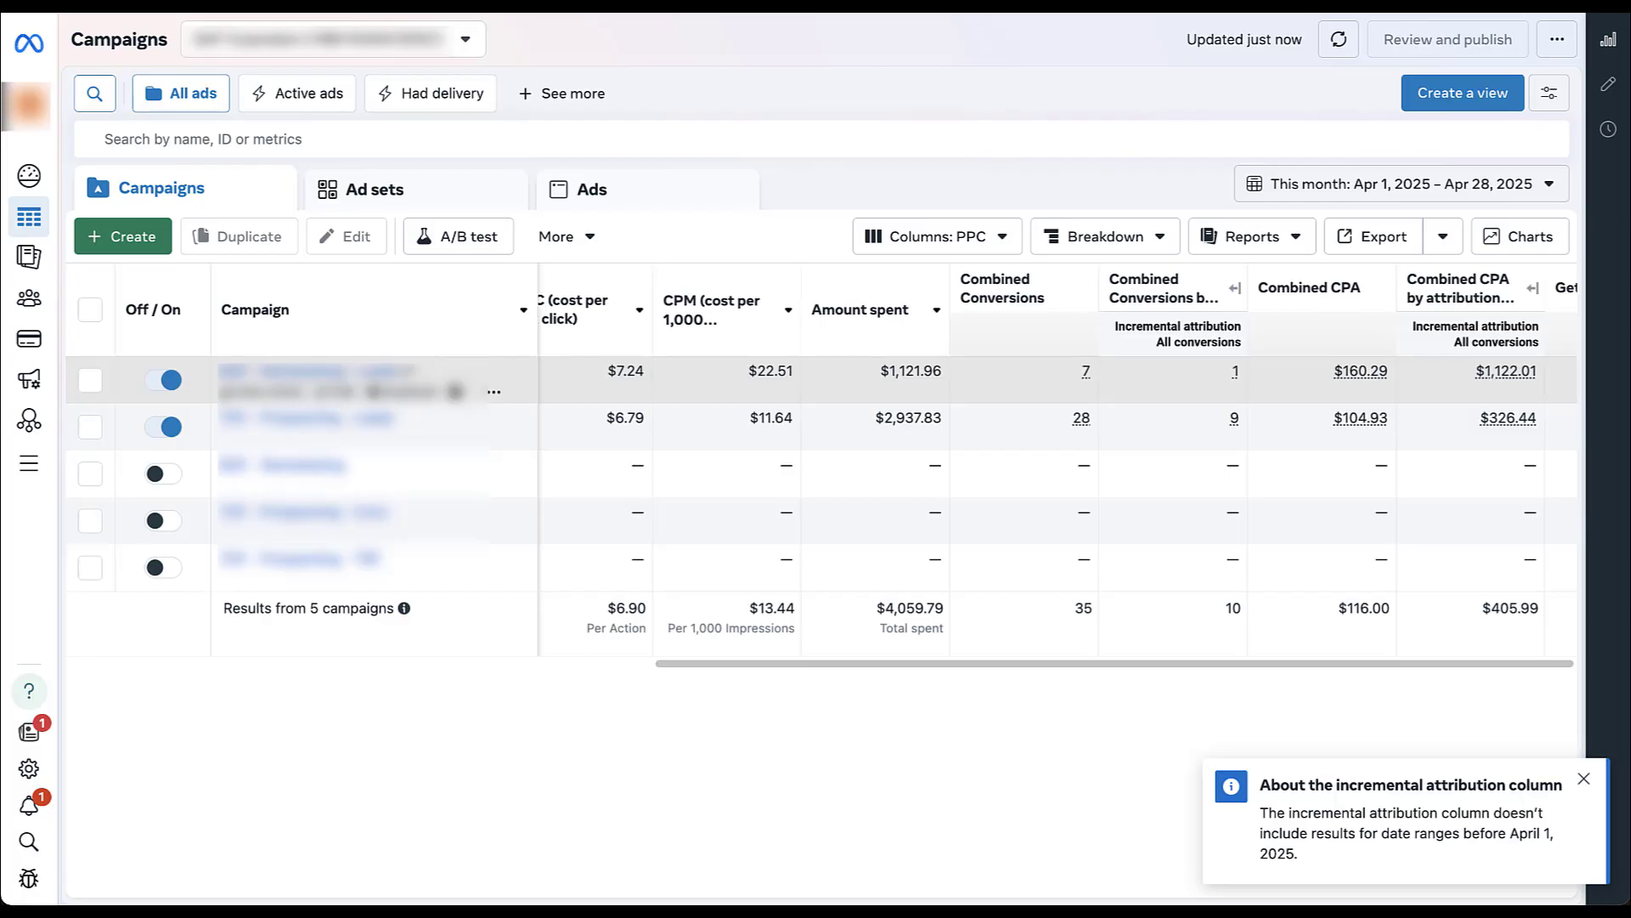
{"action": "mouse_move", "coordinate": [365, 427]}
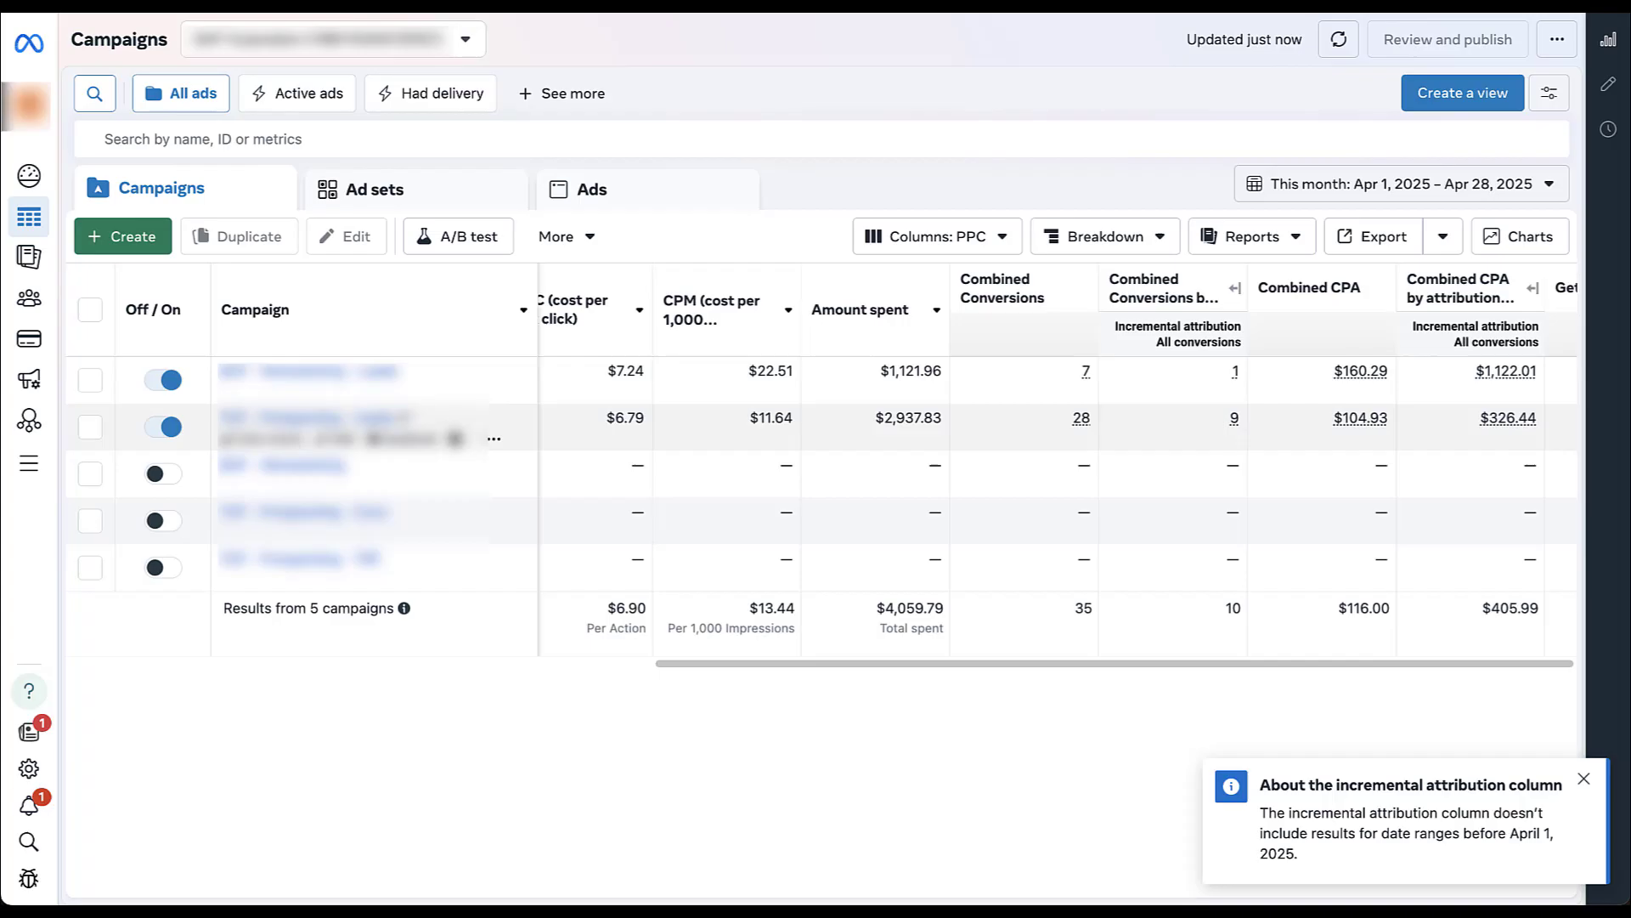